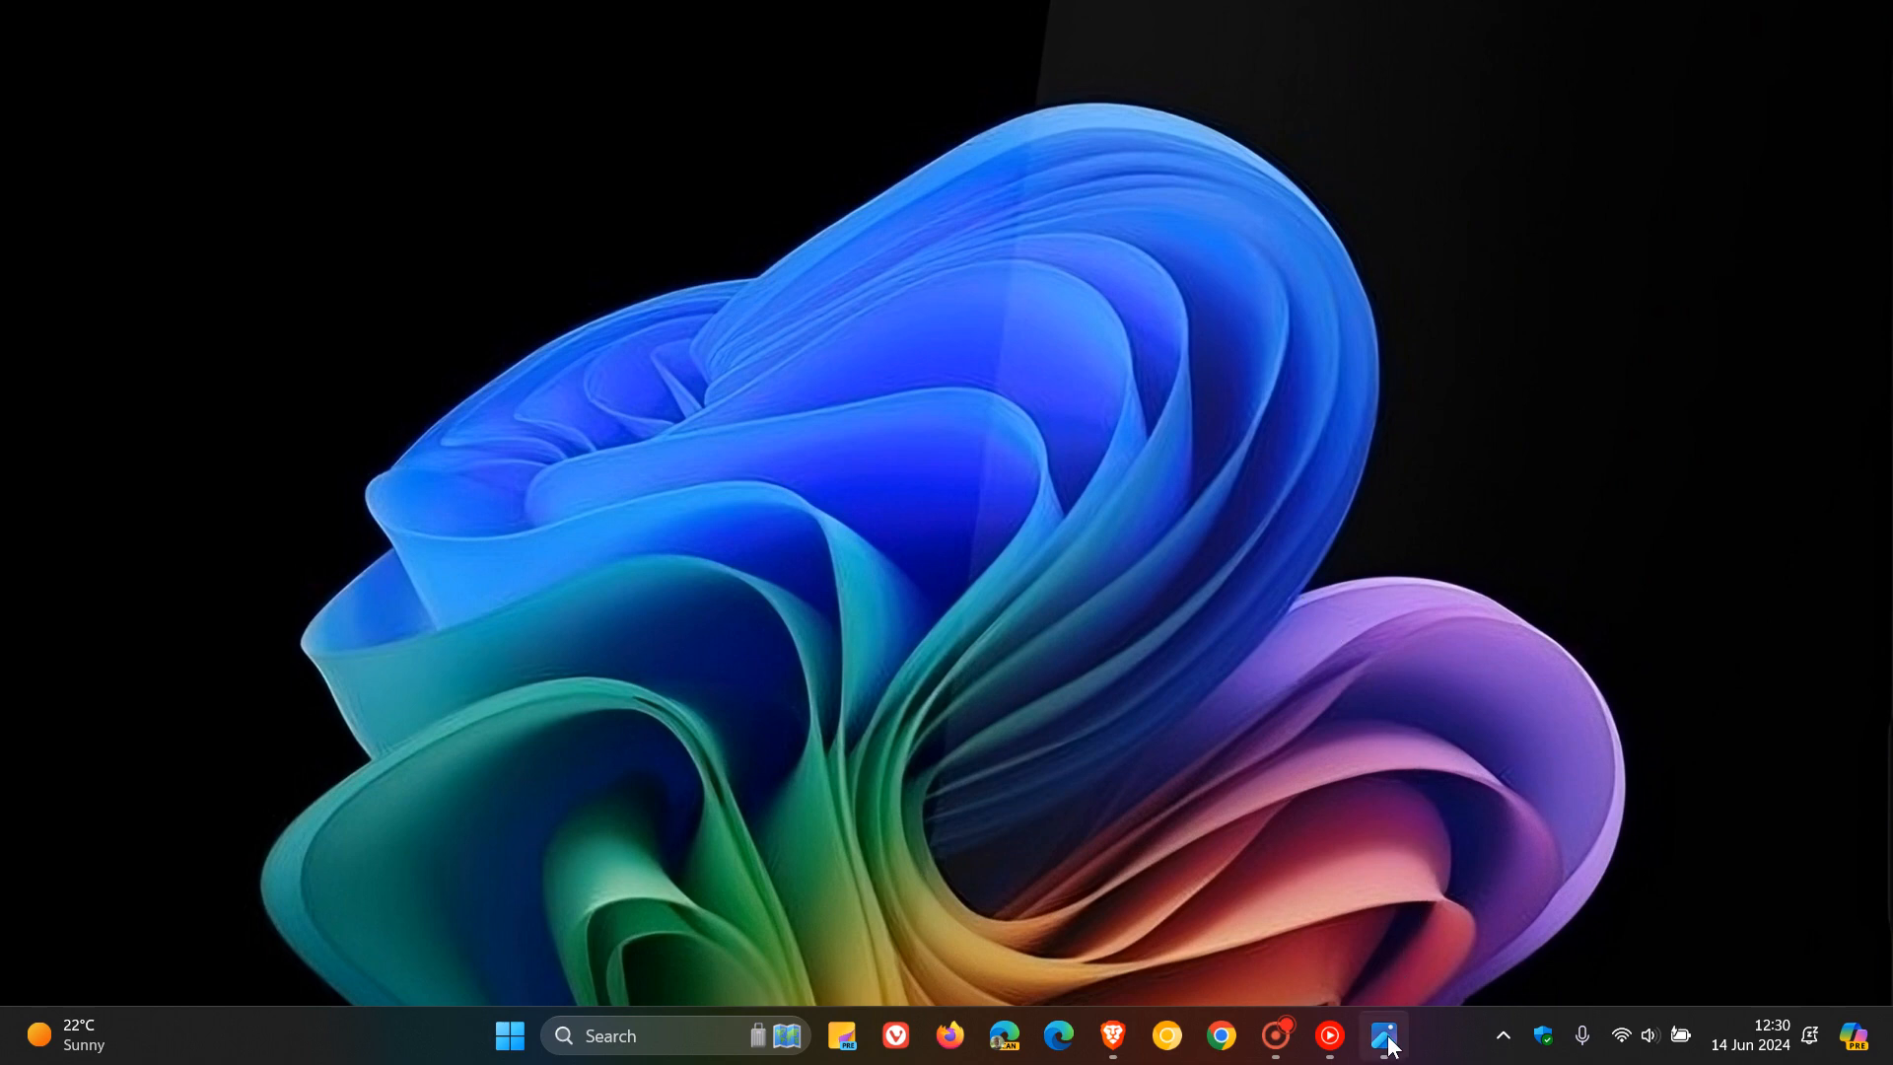
Launch Recall from the taskbar and preview today's 10:32 AM GitHub snapshot on the timeline.
left_click(1384, 1035)
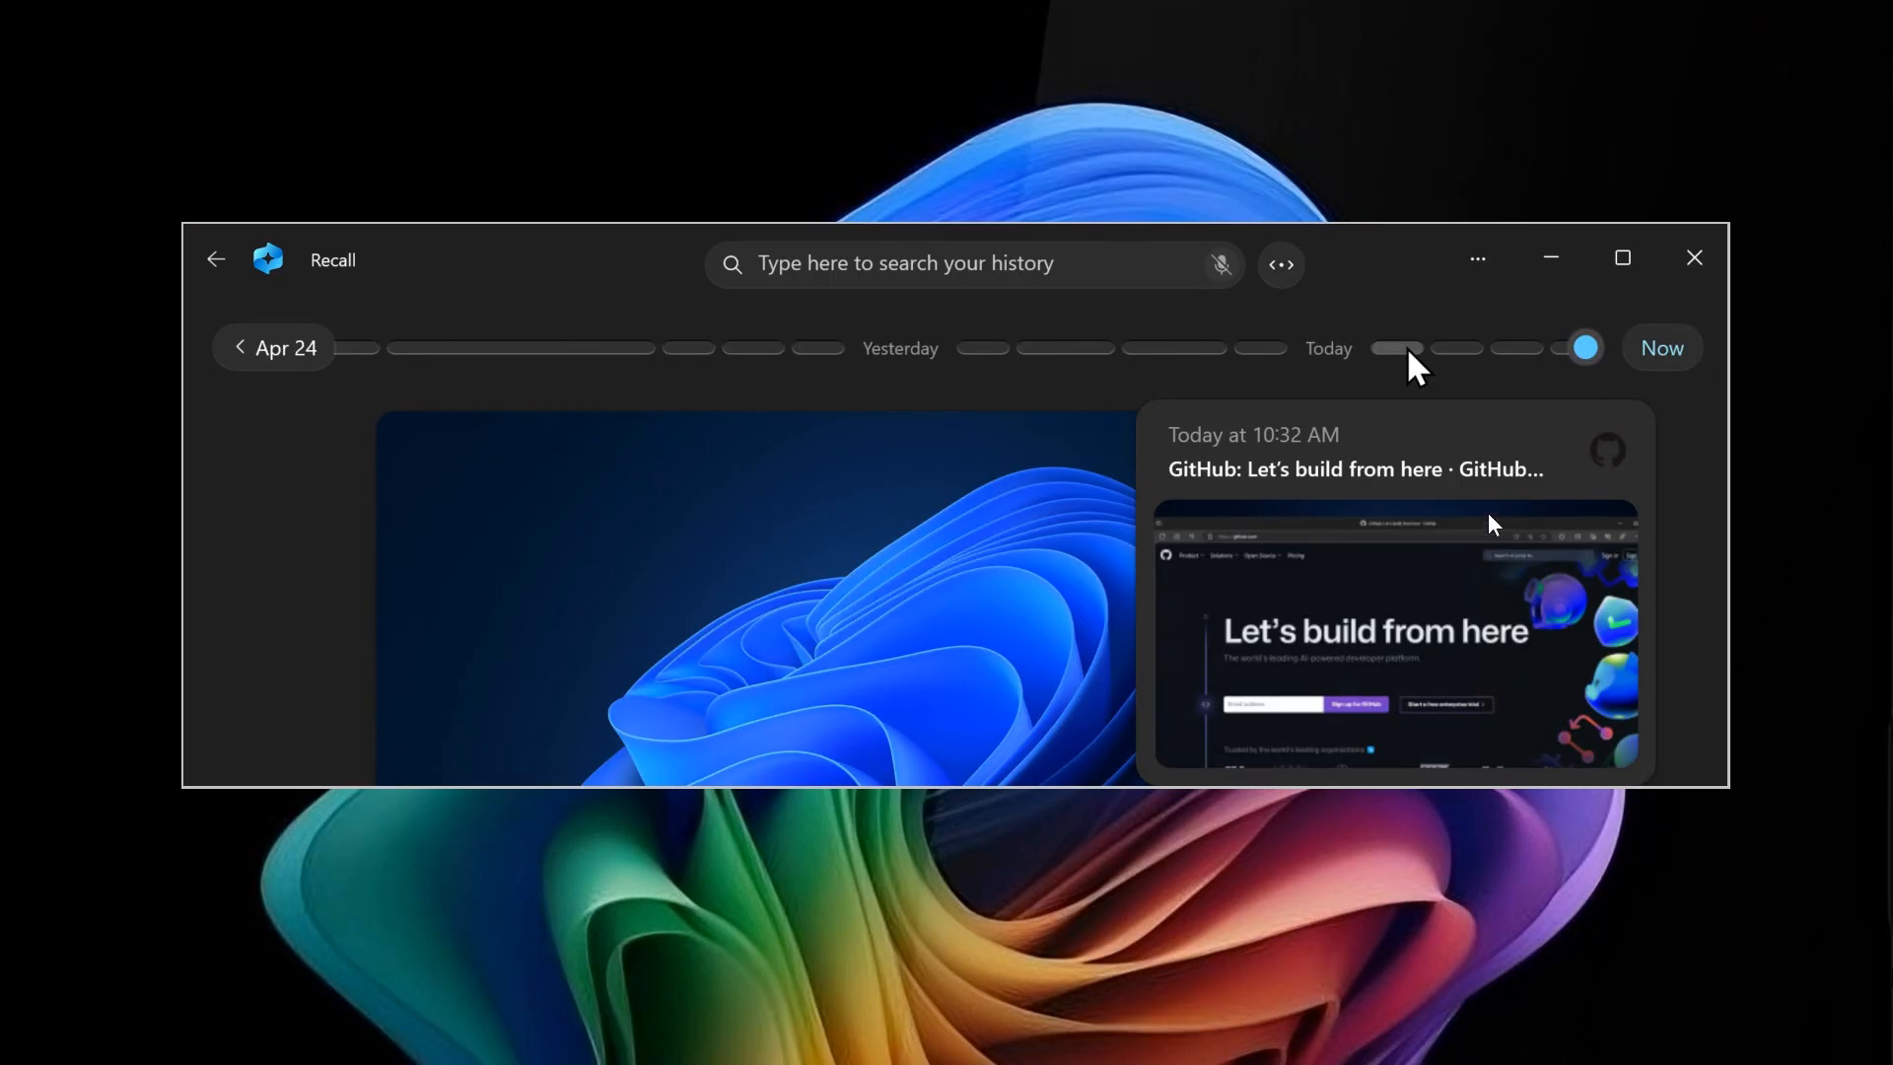
mouse_move(1443, 225)
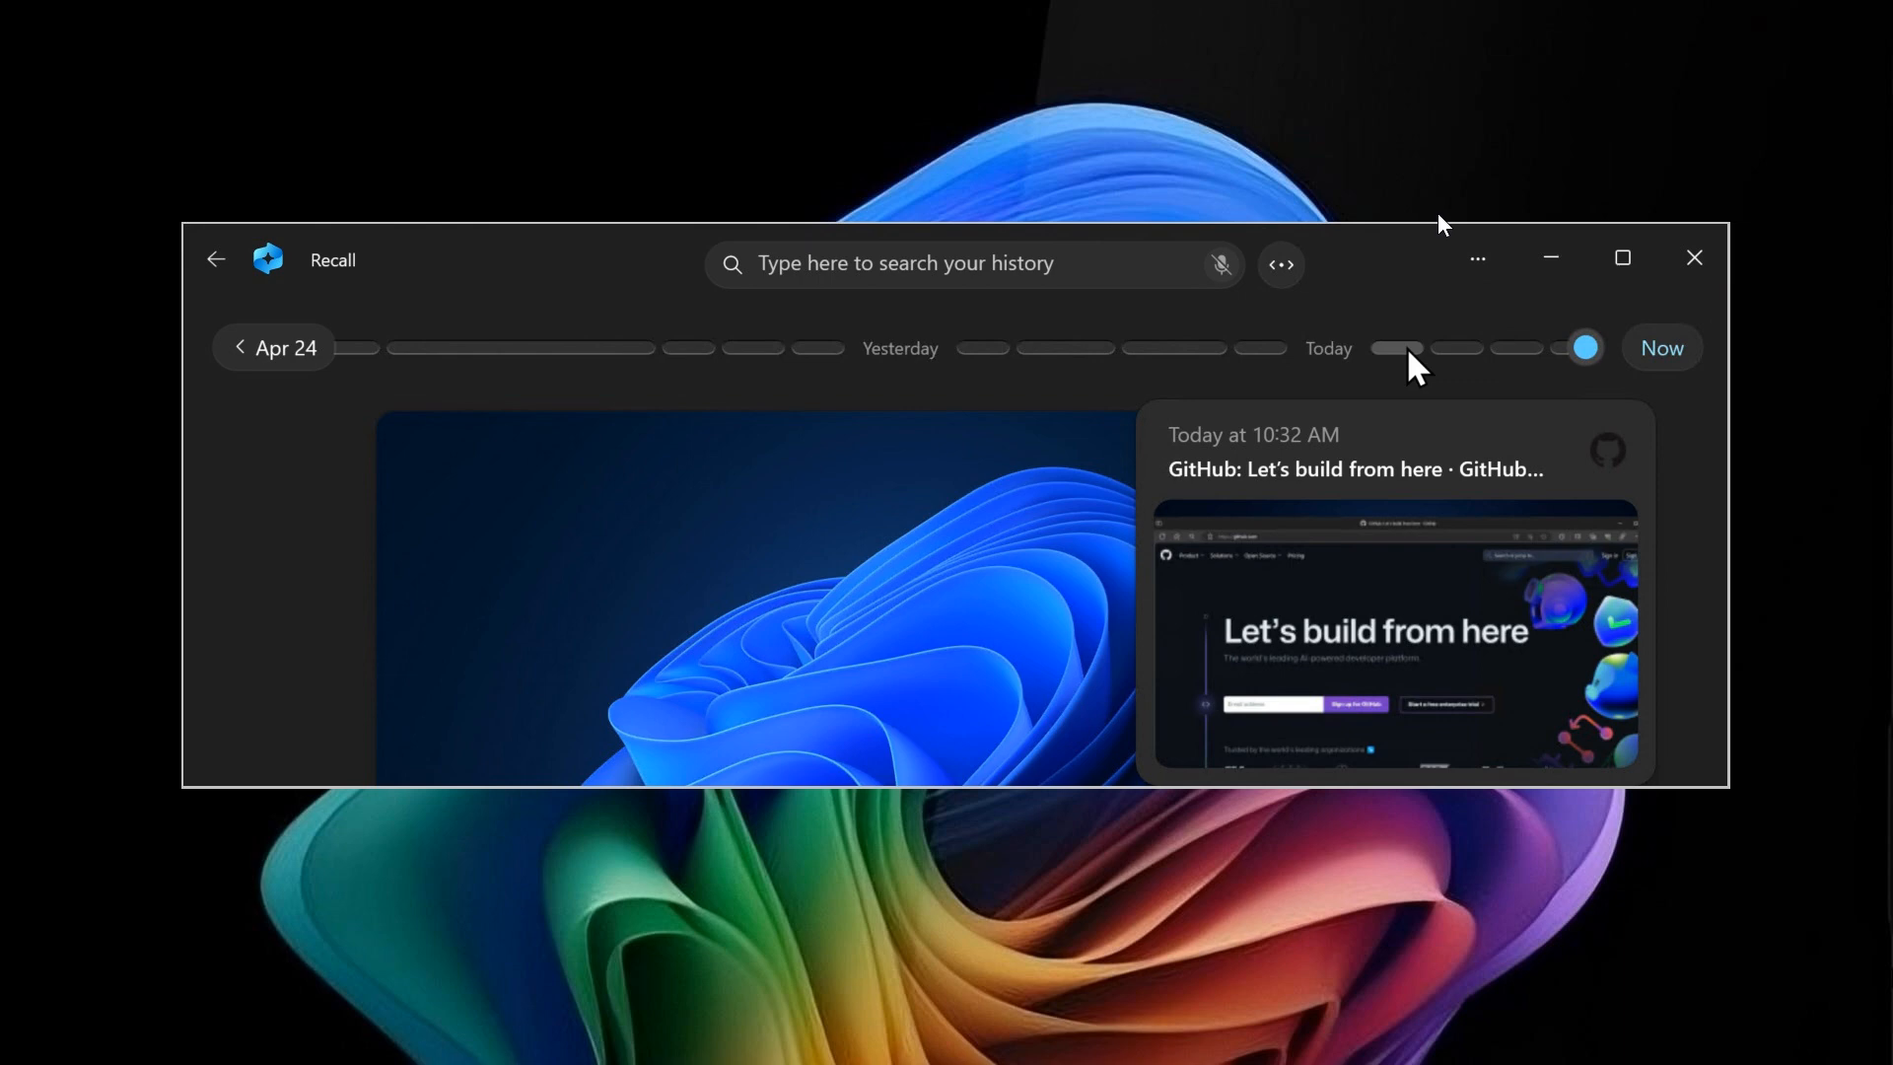
mouse_move(1157, 219)
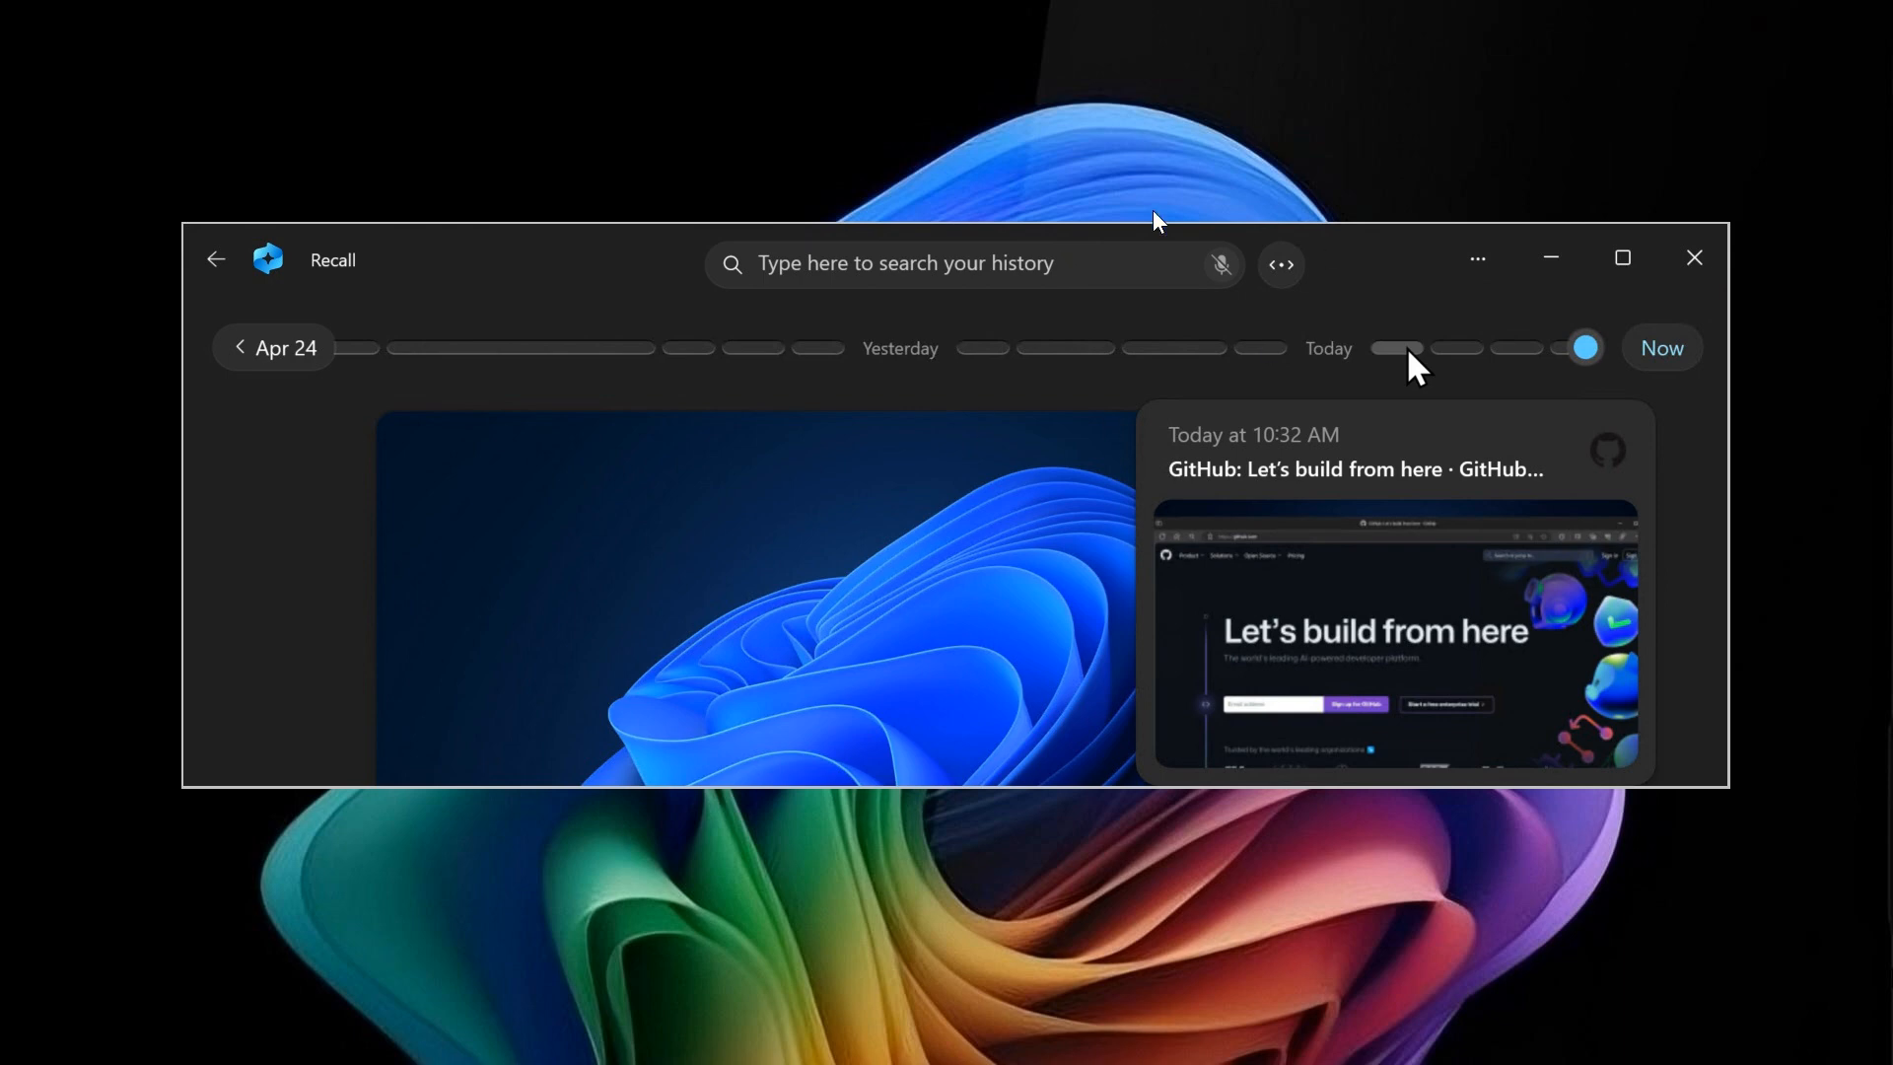
mouse_move(1398, 262)
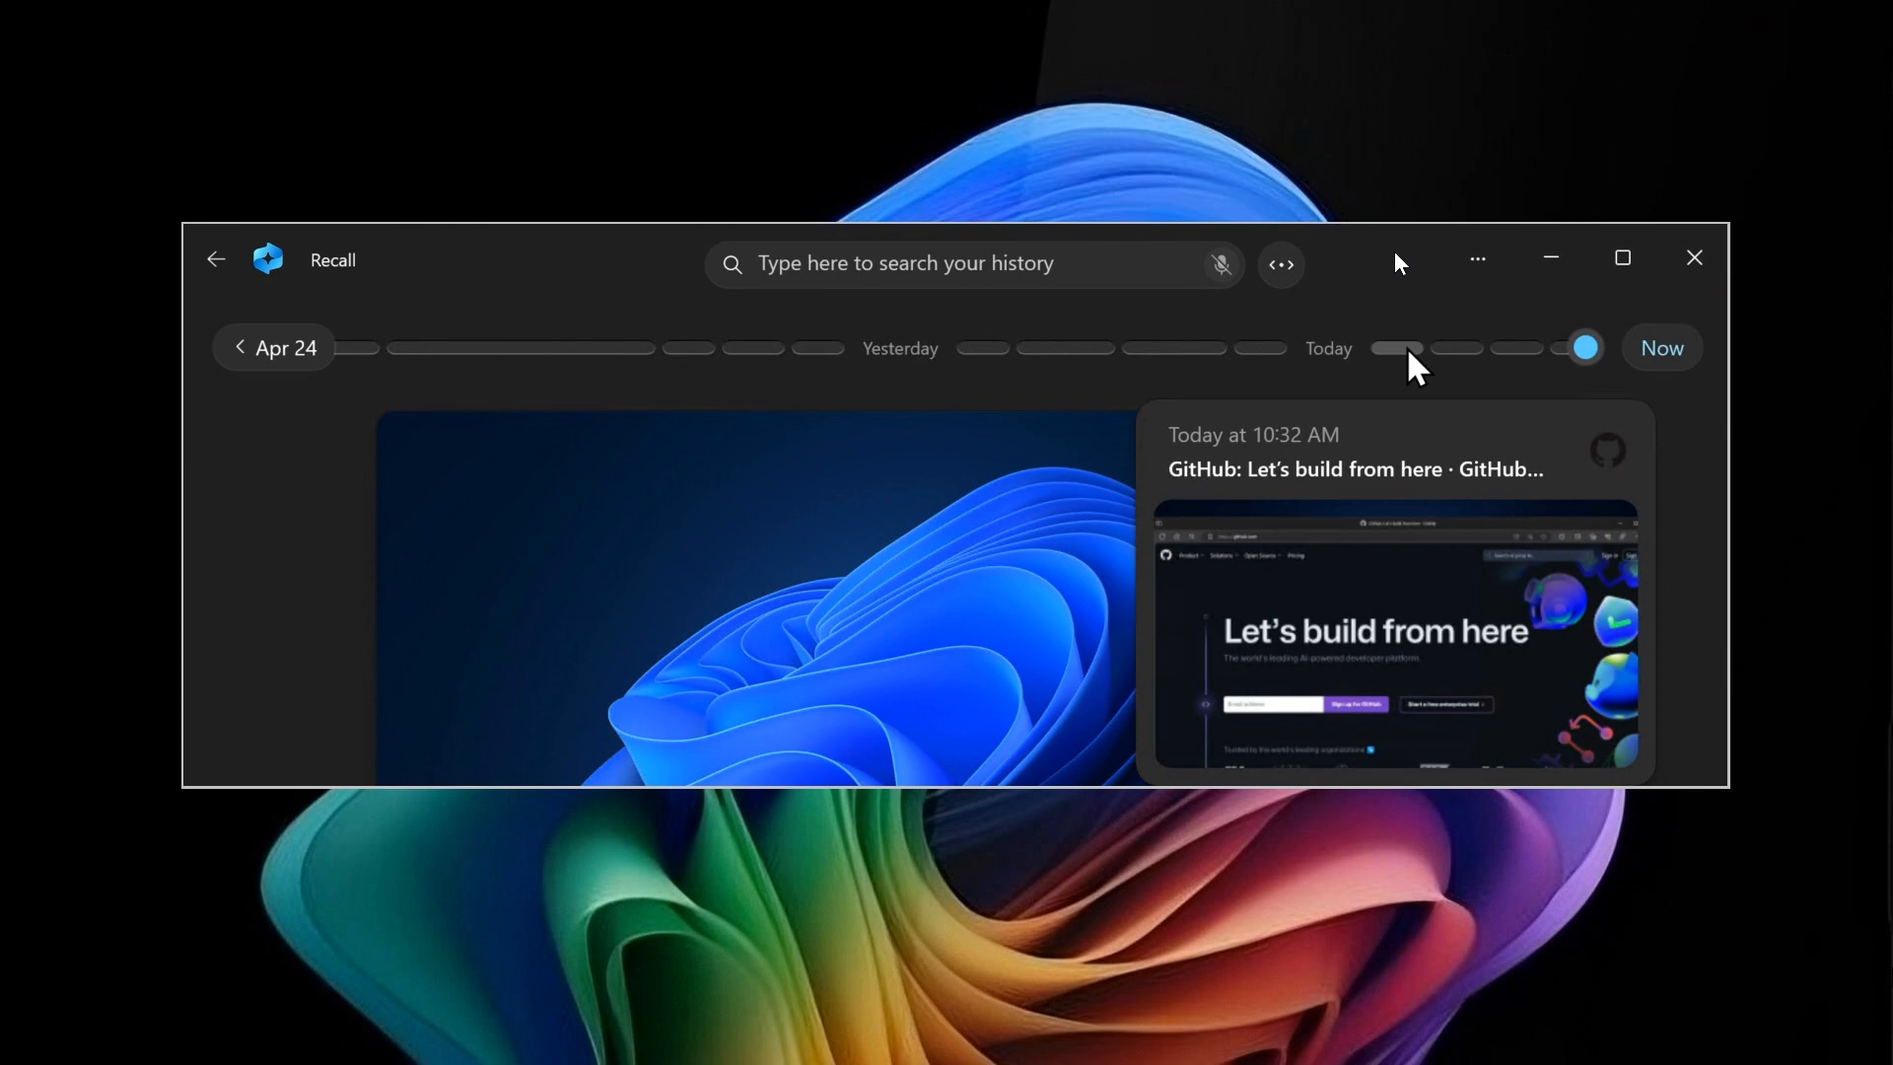
mouse_move(1293, 365)
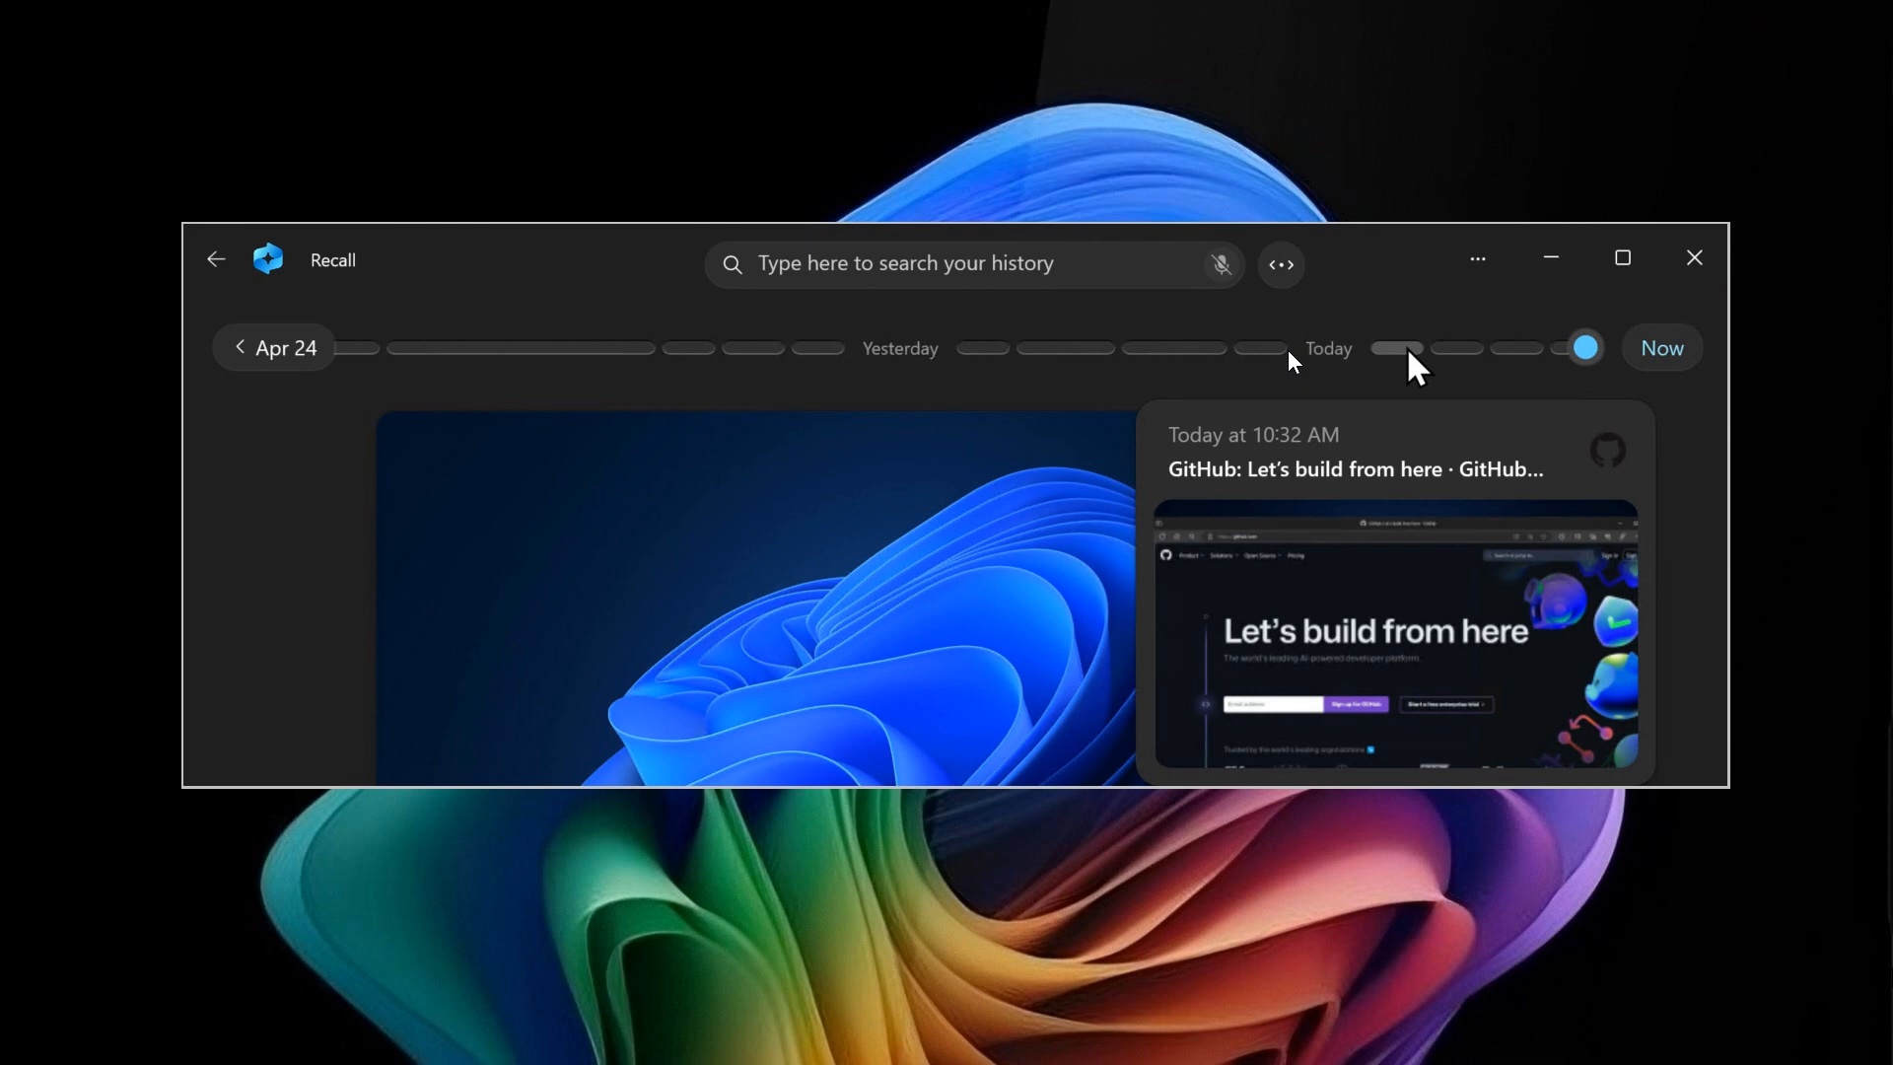
mouse_move(1526, 312)
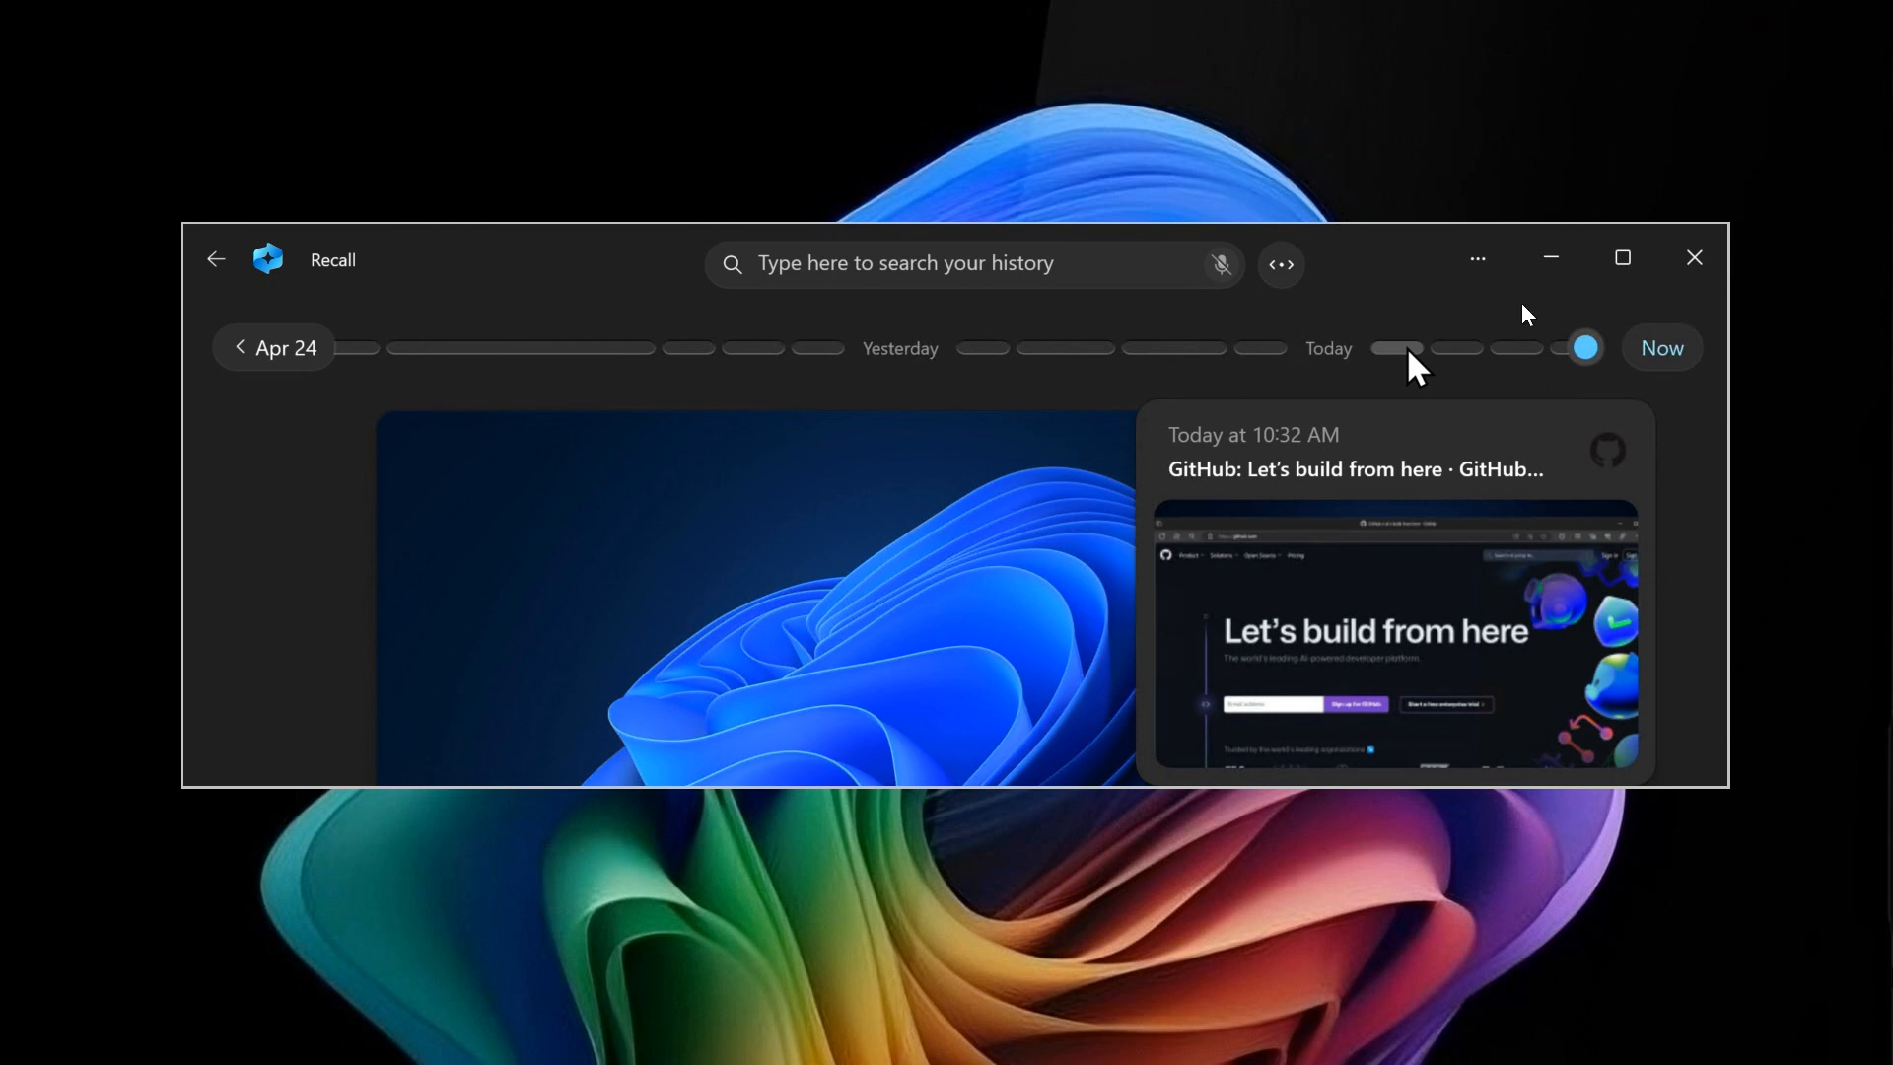
mouse_move(1494, 306)
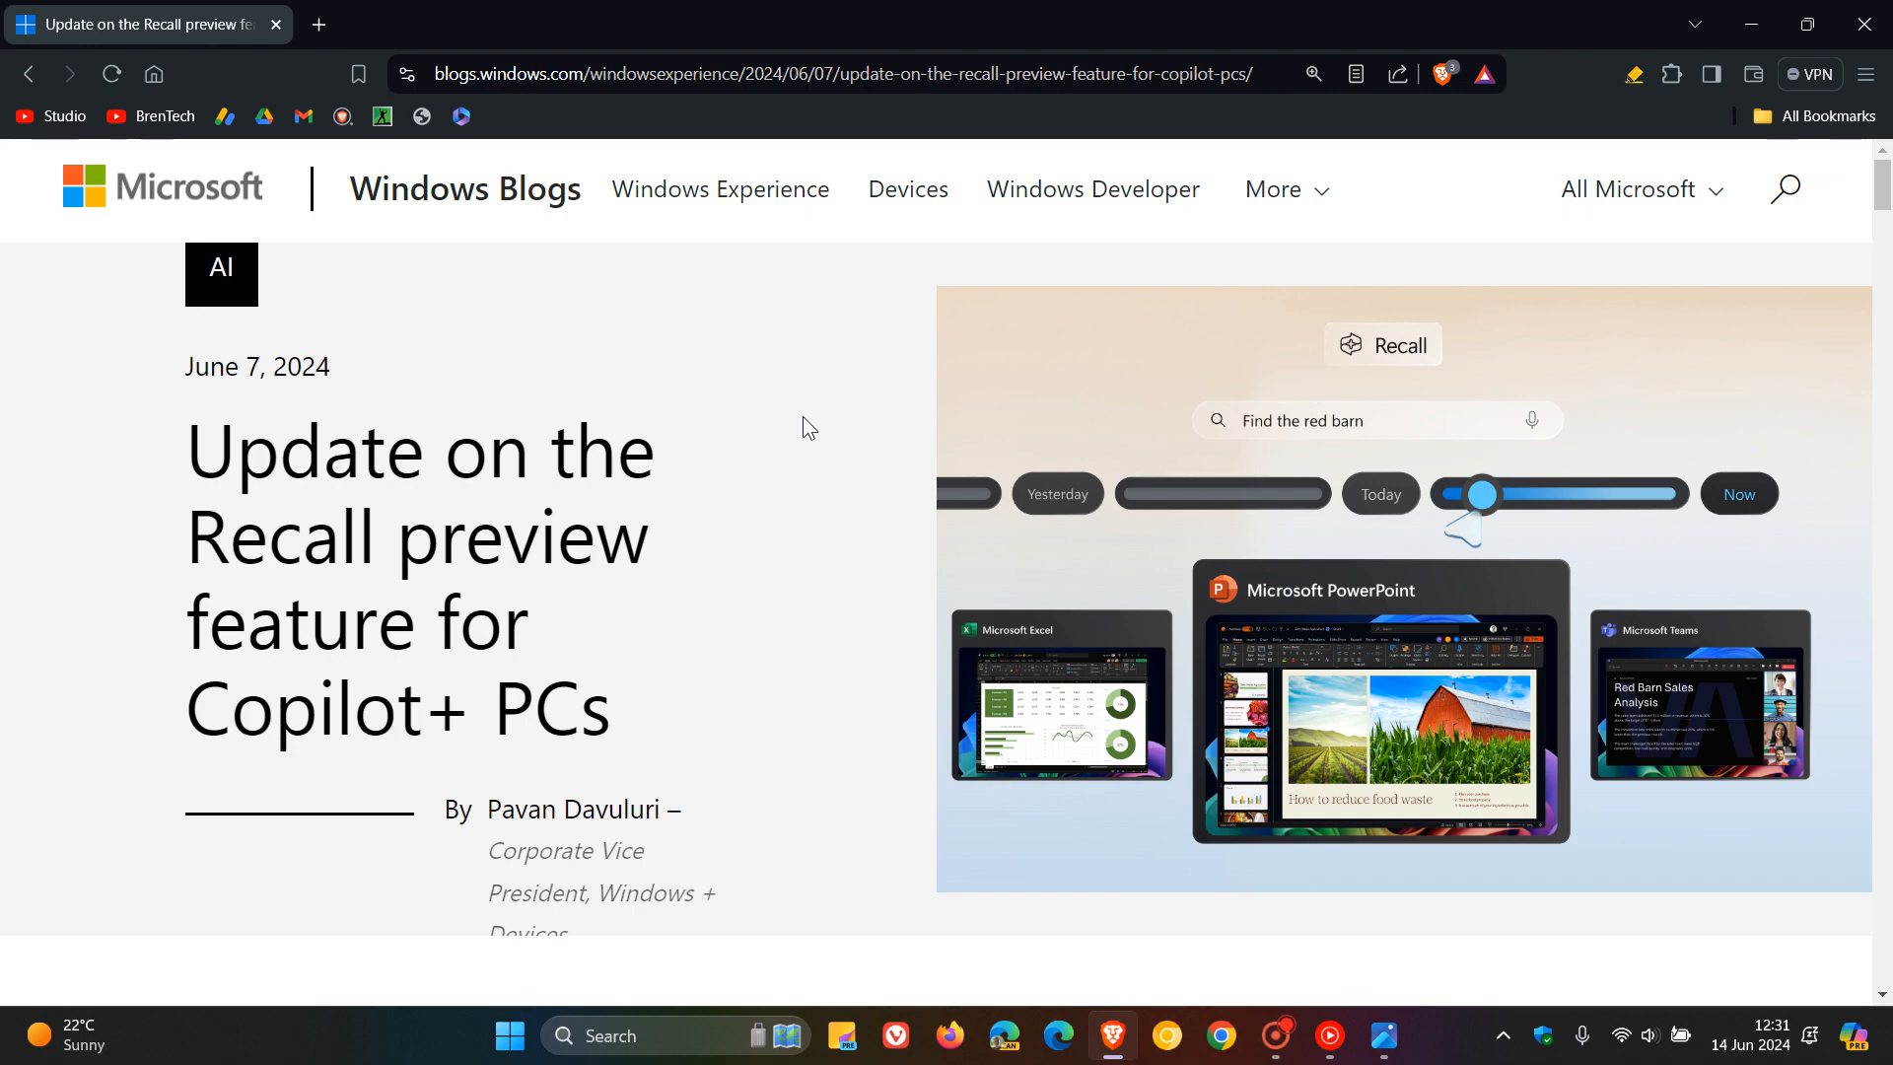
Scroll the Windows Blogs post on the Recall preview update to its June 13 note.
scroll("down", 3)
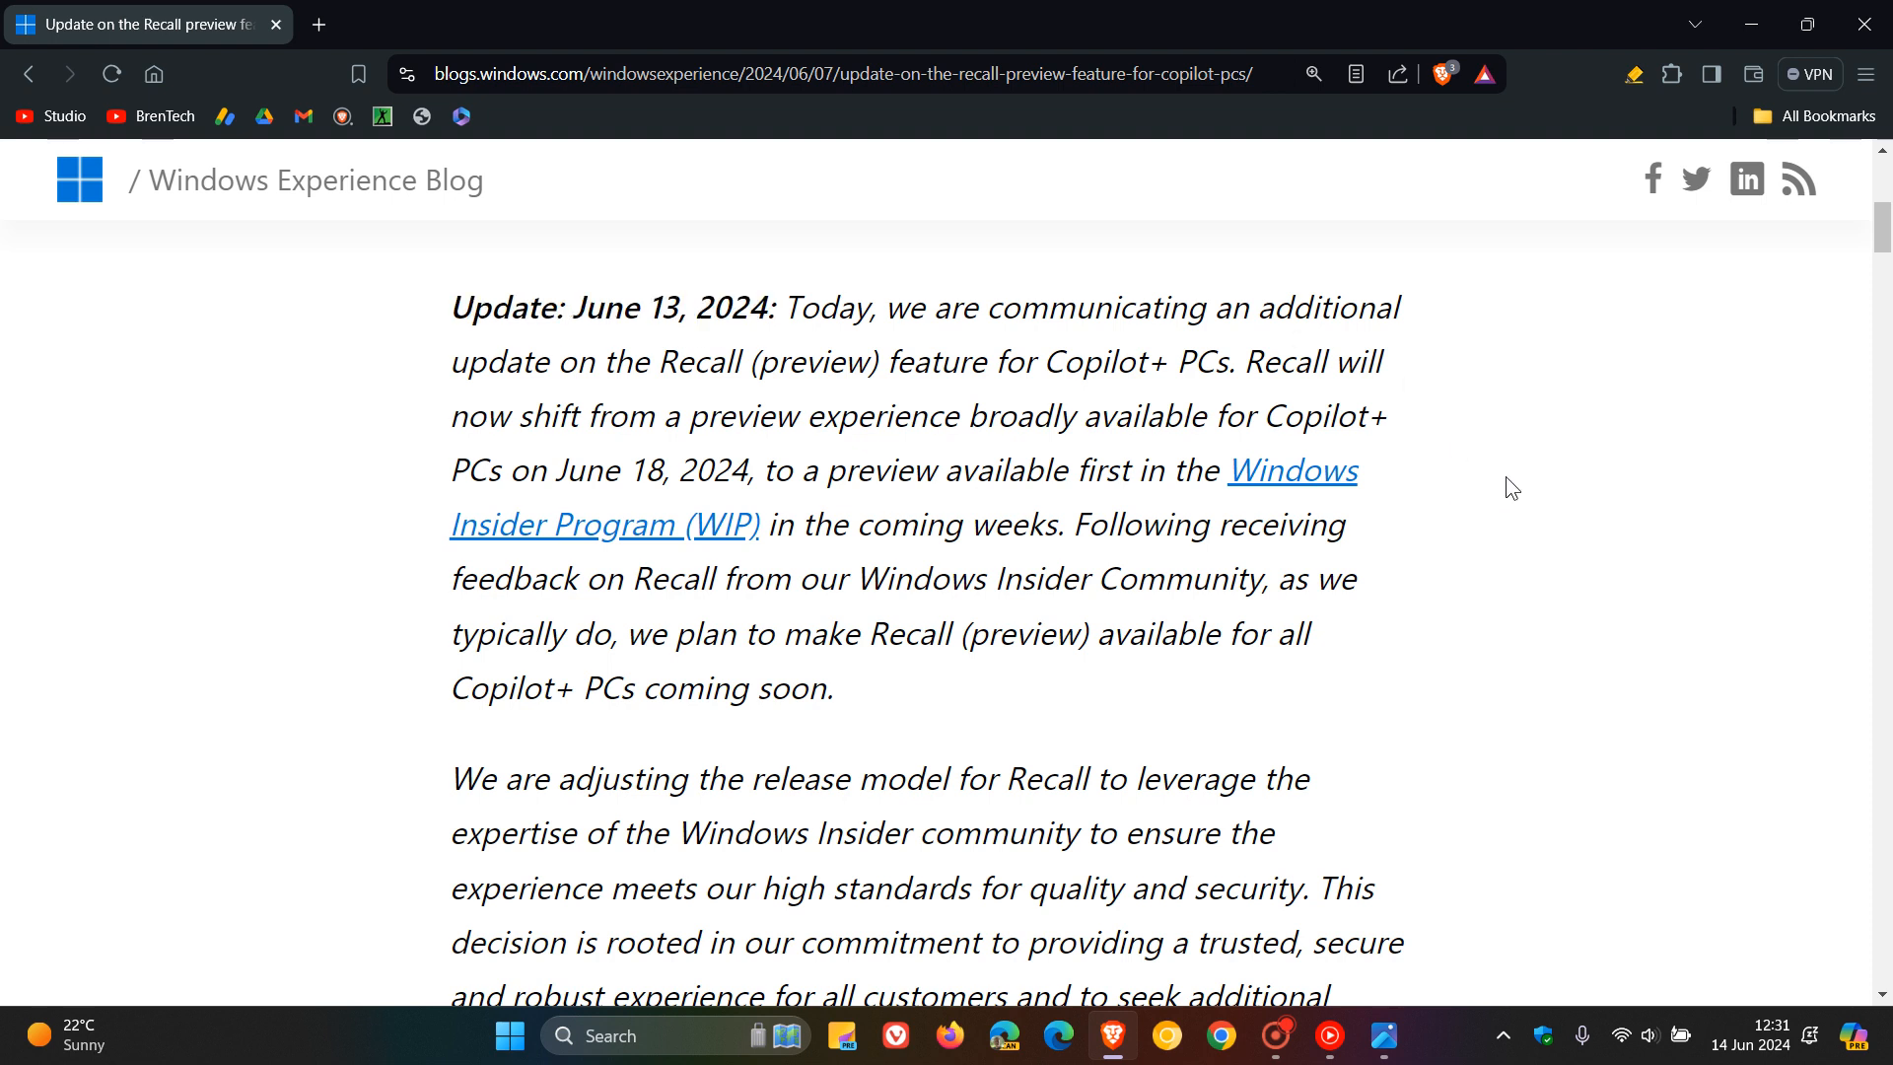
mouse_move(1519, 476)
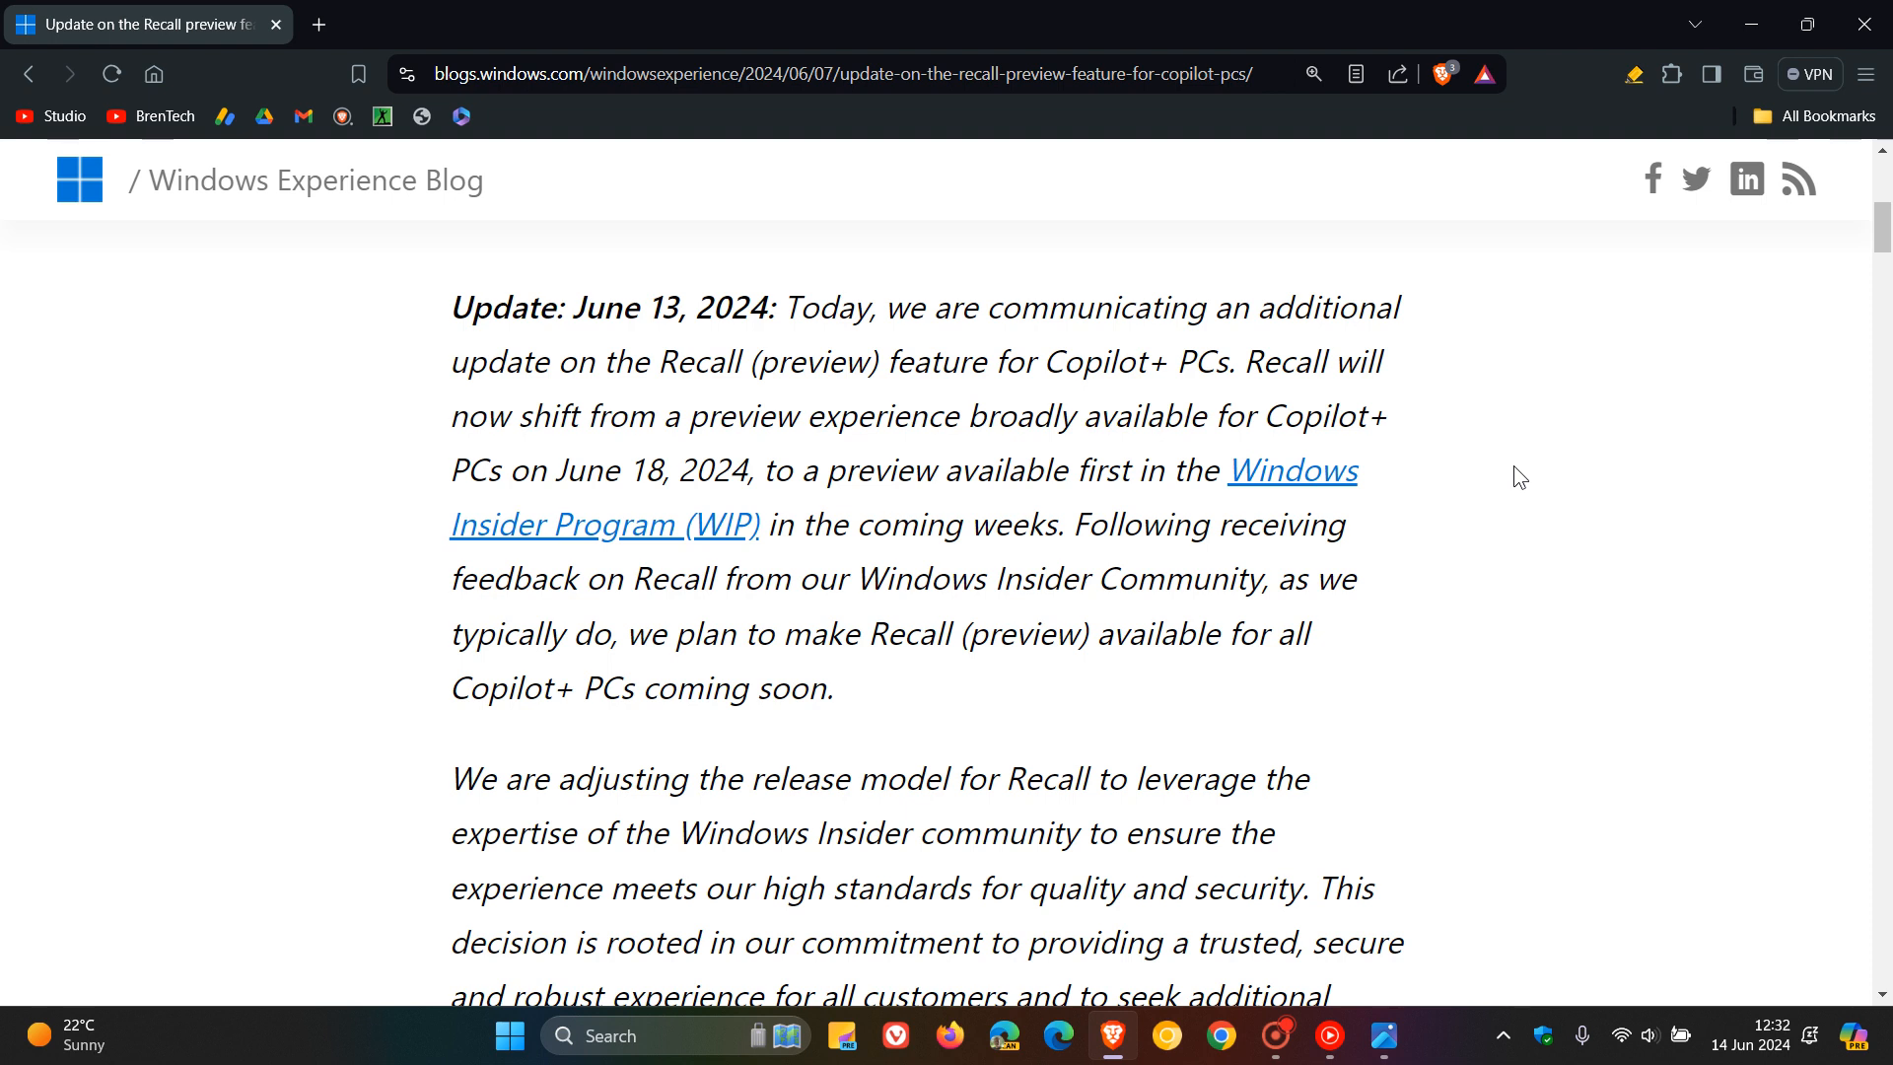
Select the June 13 update's closing phrase 'Copilot+ PCs coming soon', deselect, and continue to the security section.
double_click(499, 688)
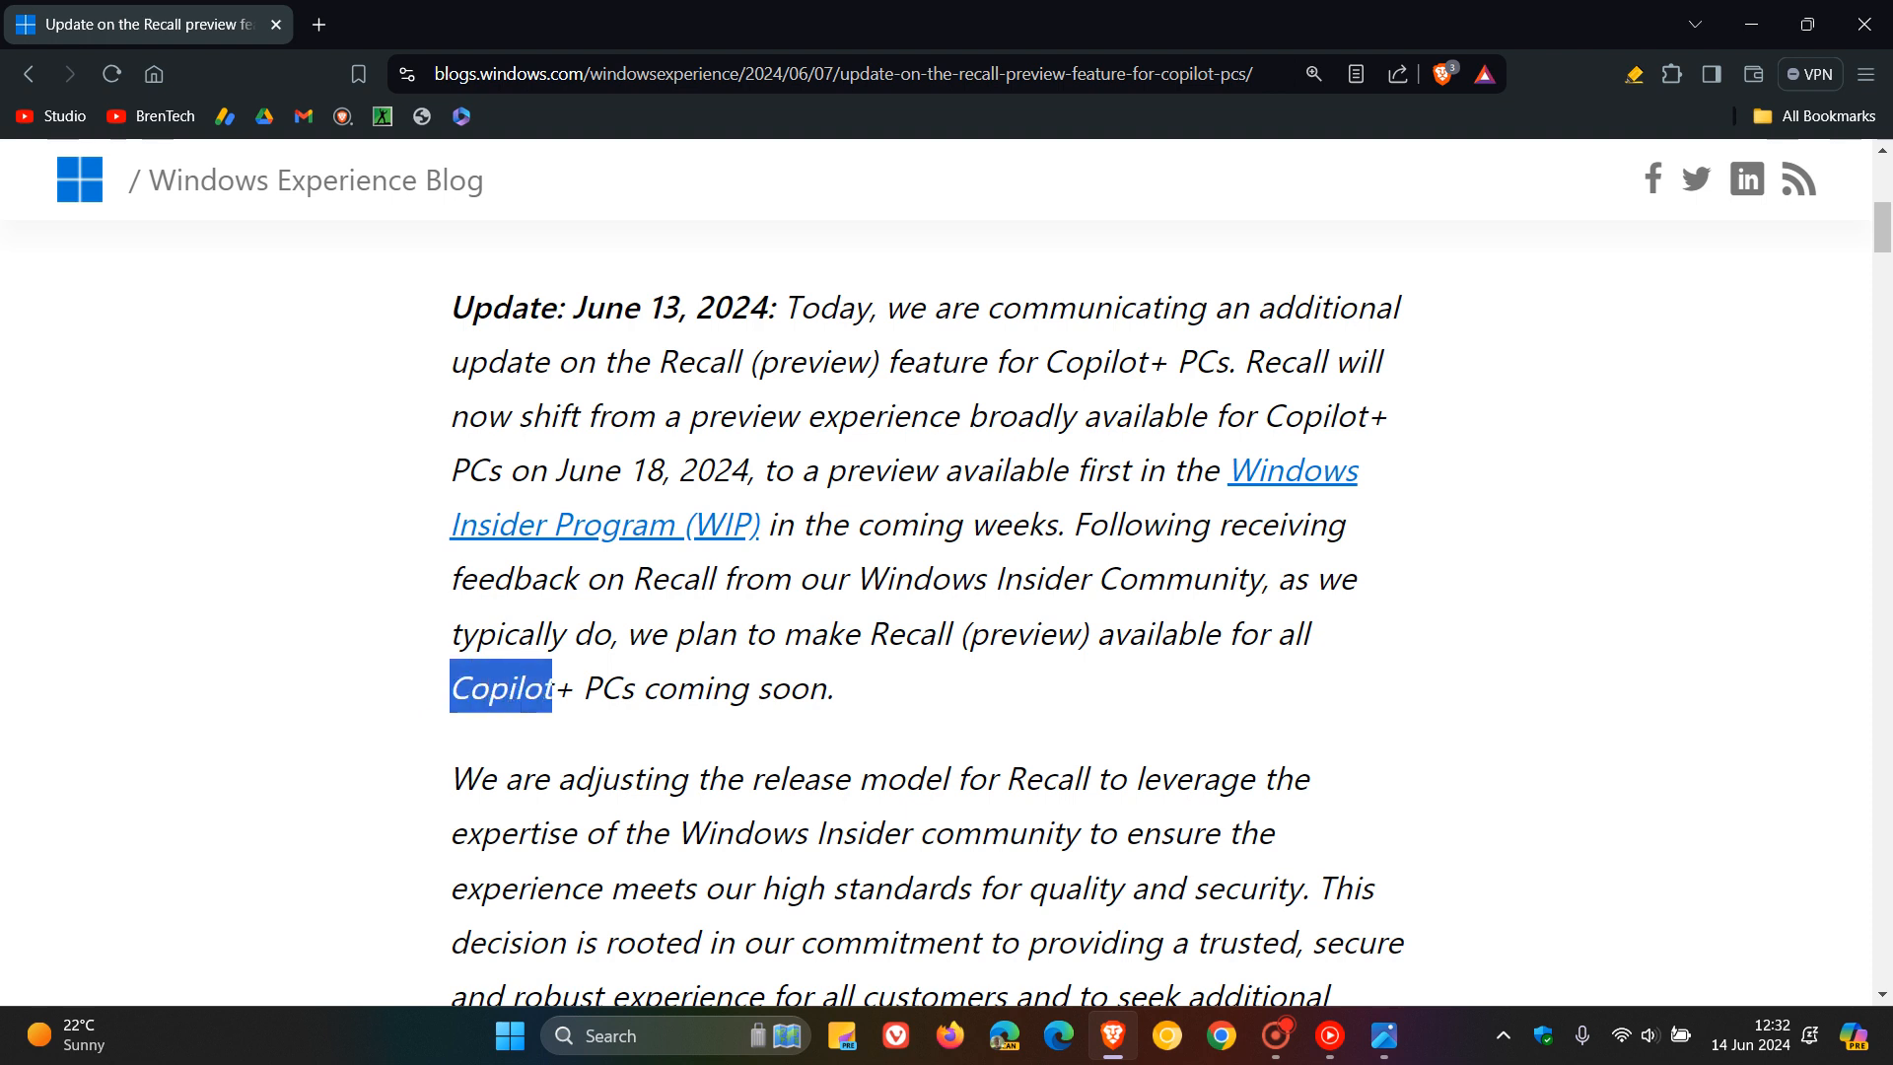
left_click_drag(550, 689, 832, 689)
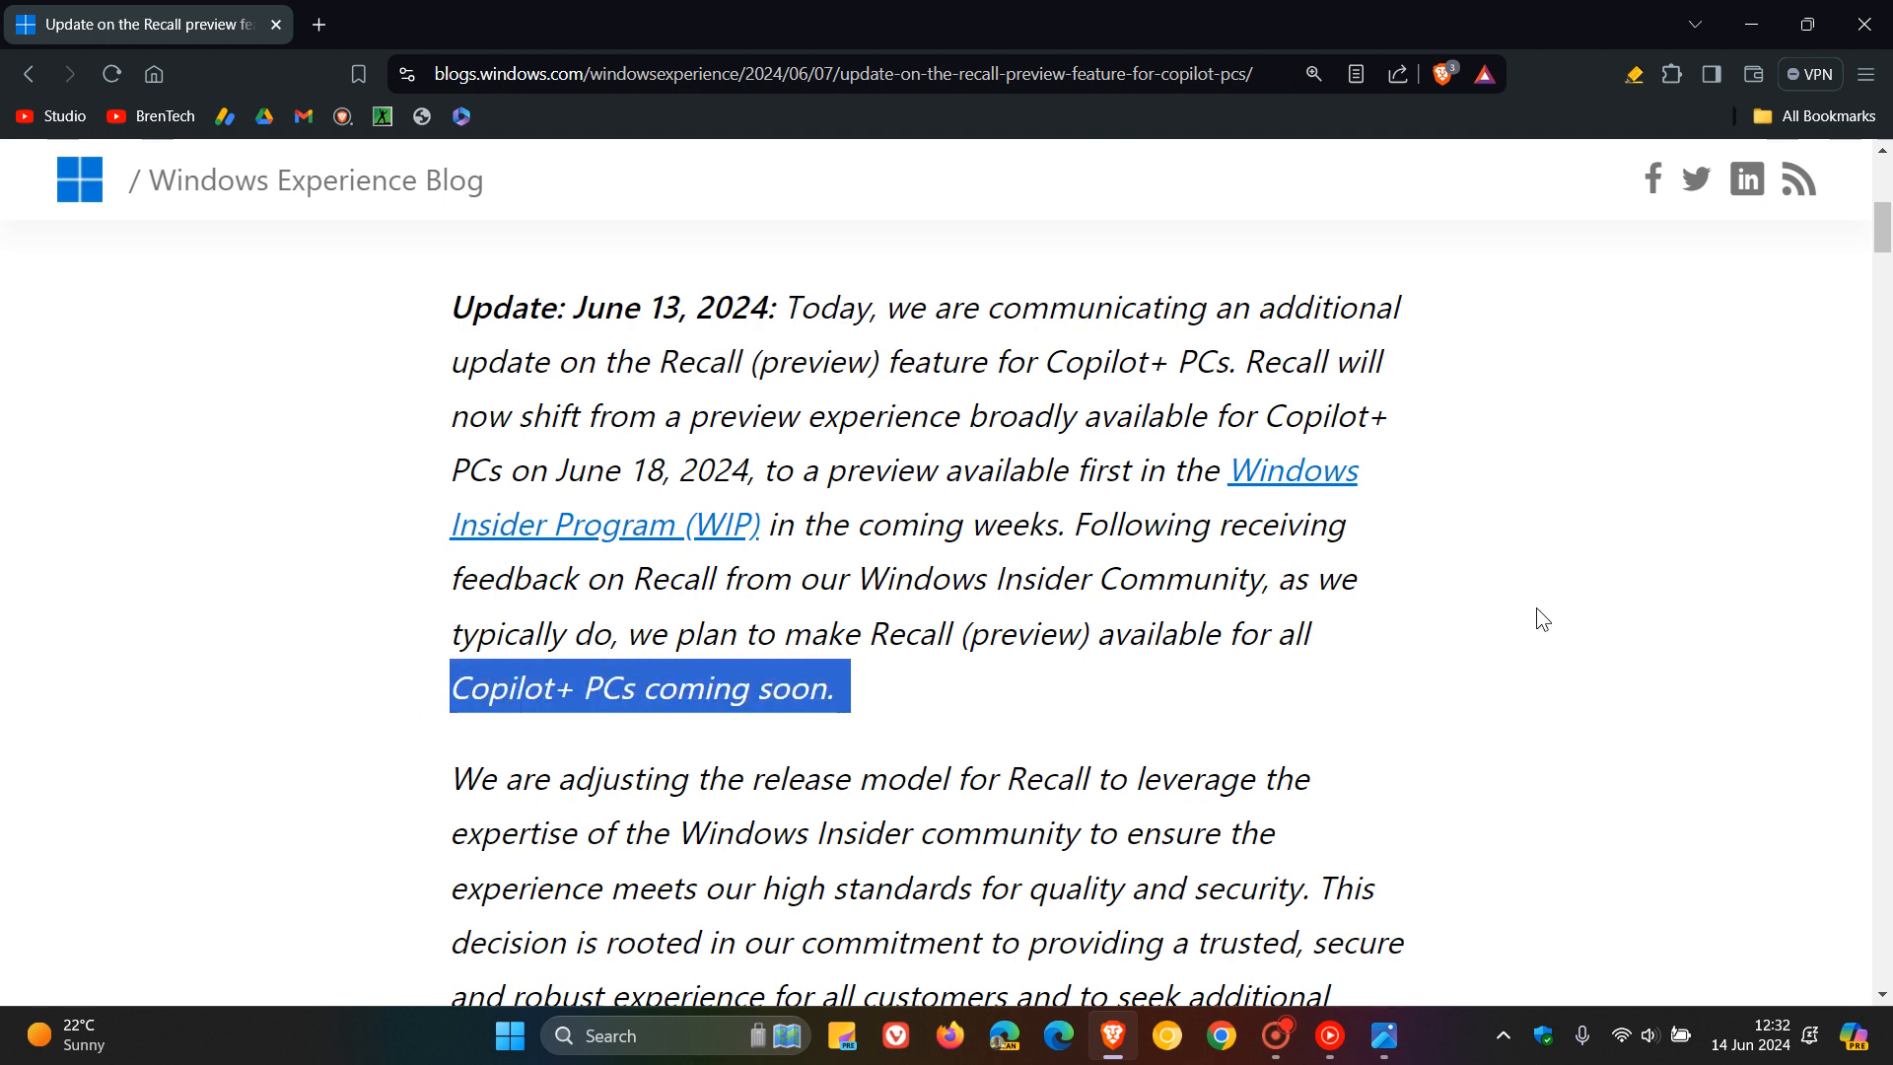
left_click(1543, 627)
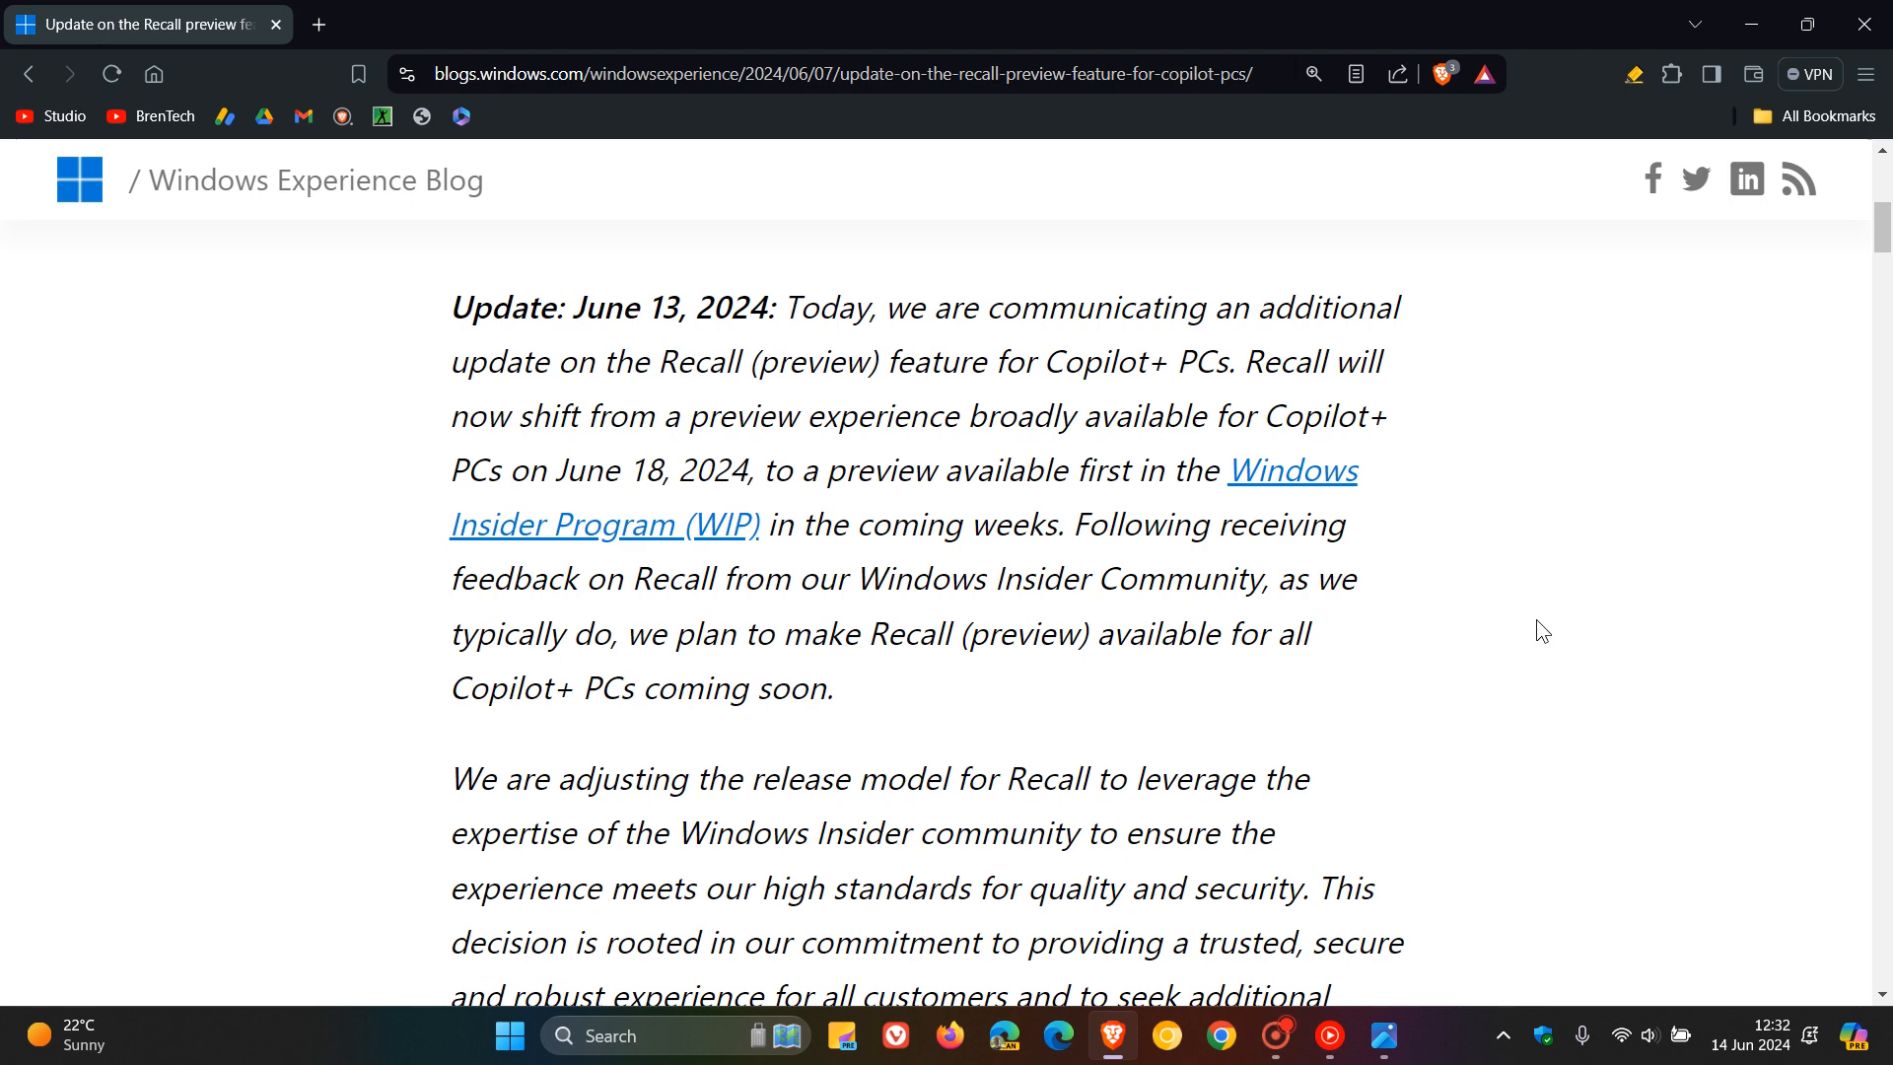
scroll("down", 3)
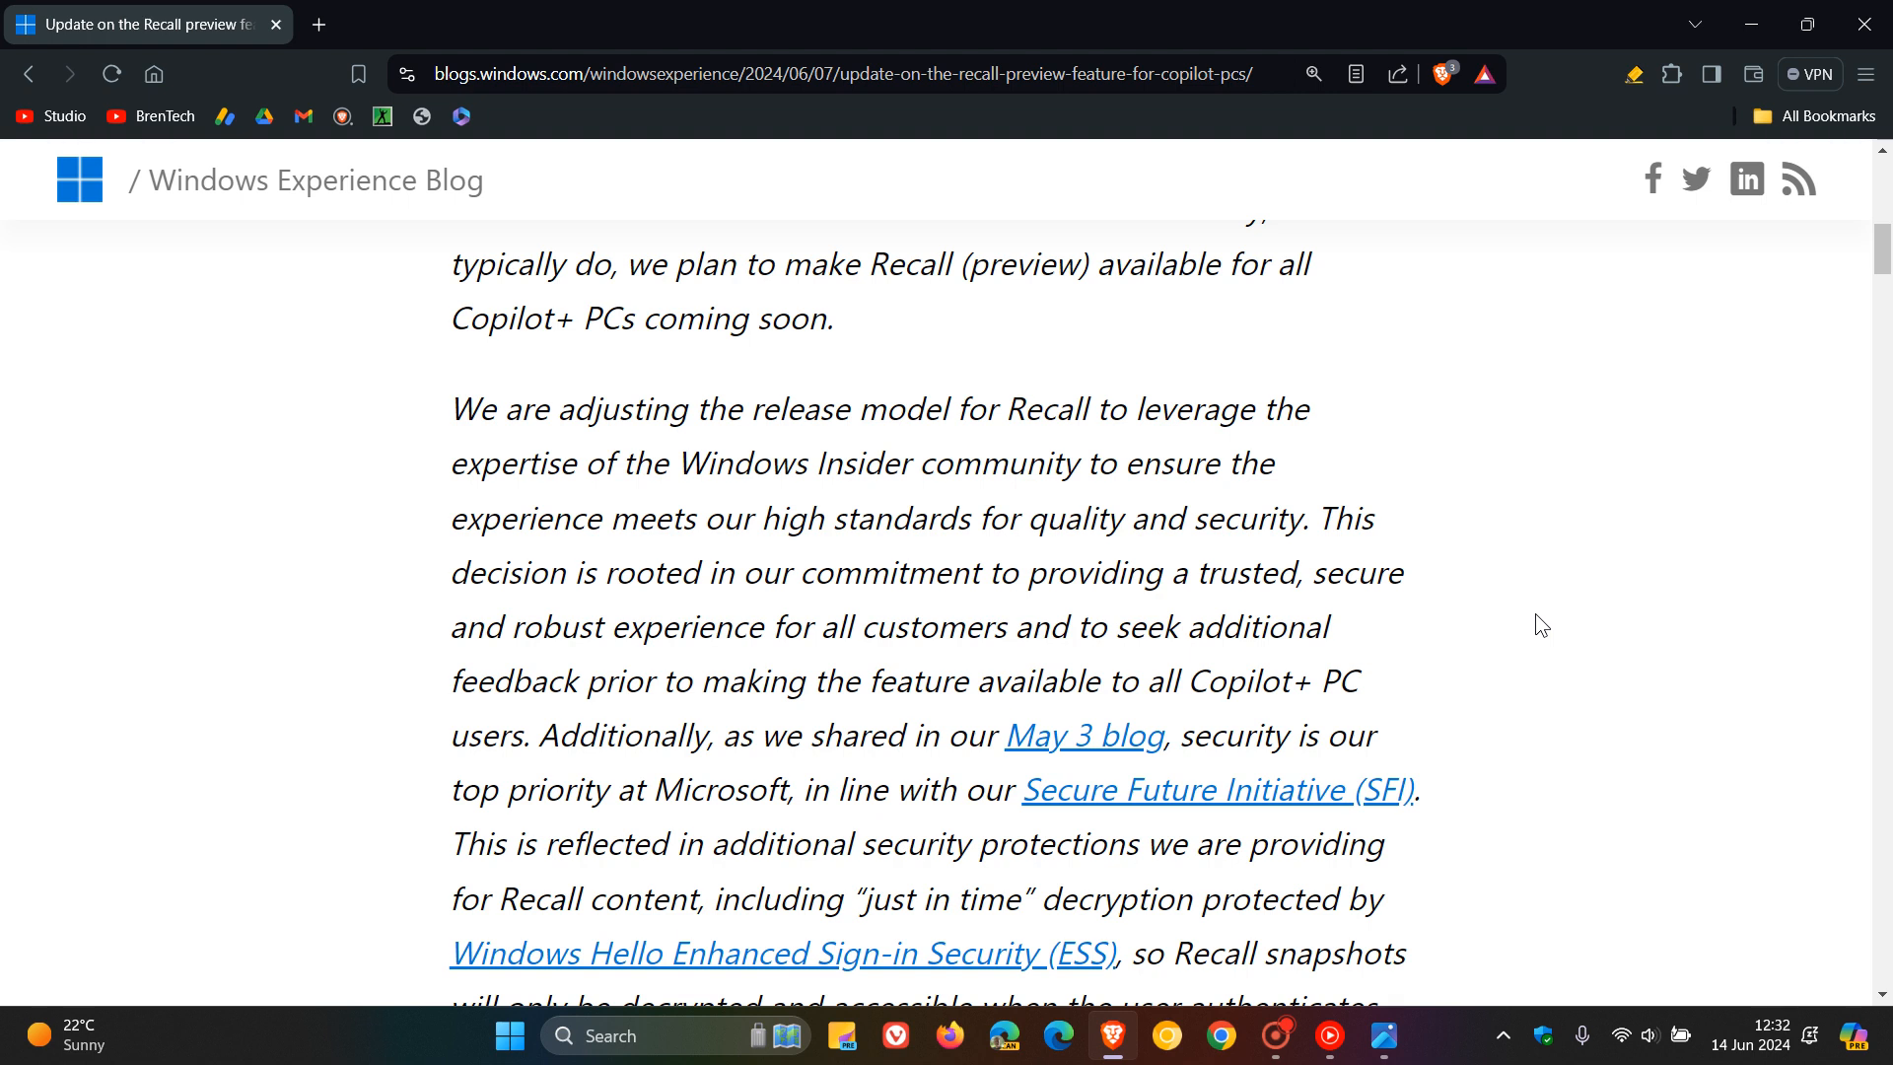
mouse_move(1664, 600)
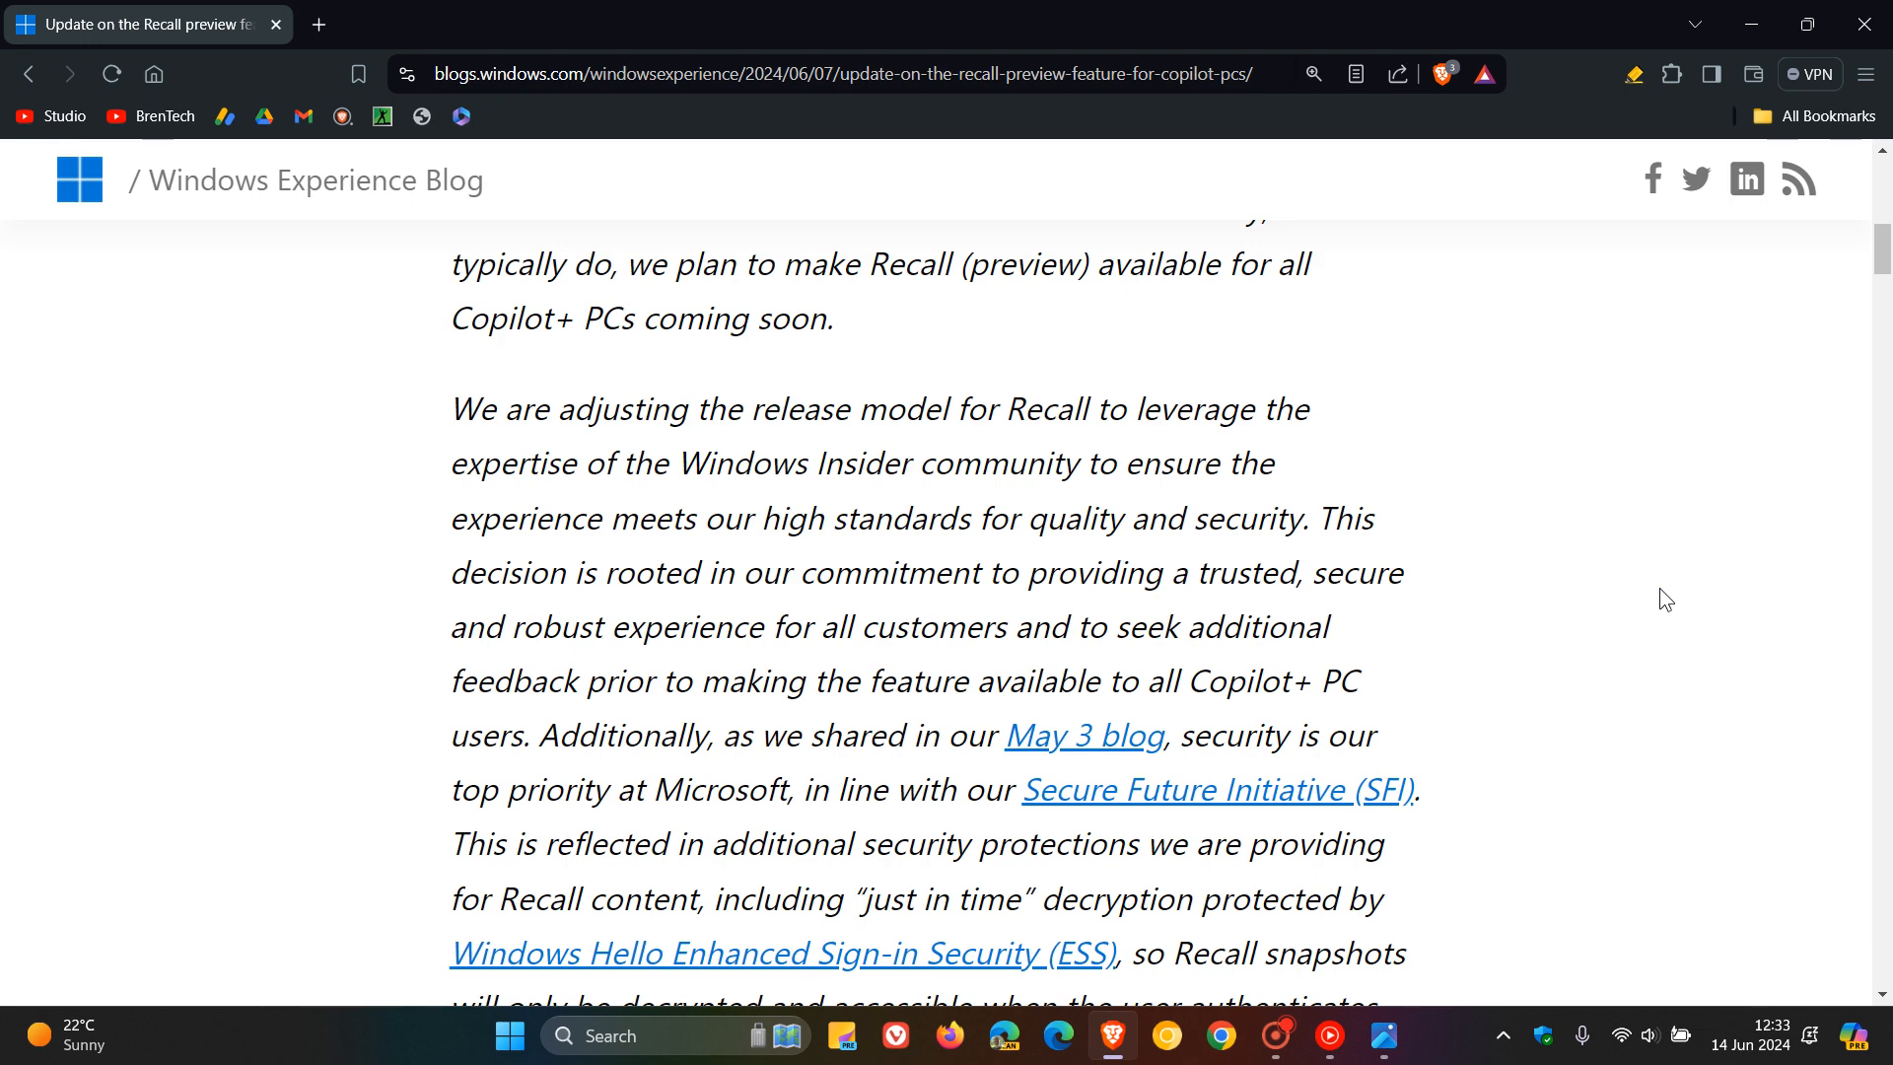
mouse_move(1684, 518)
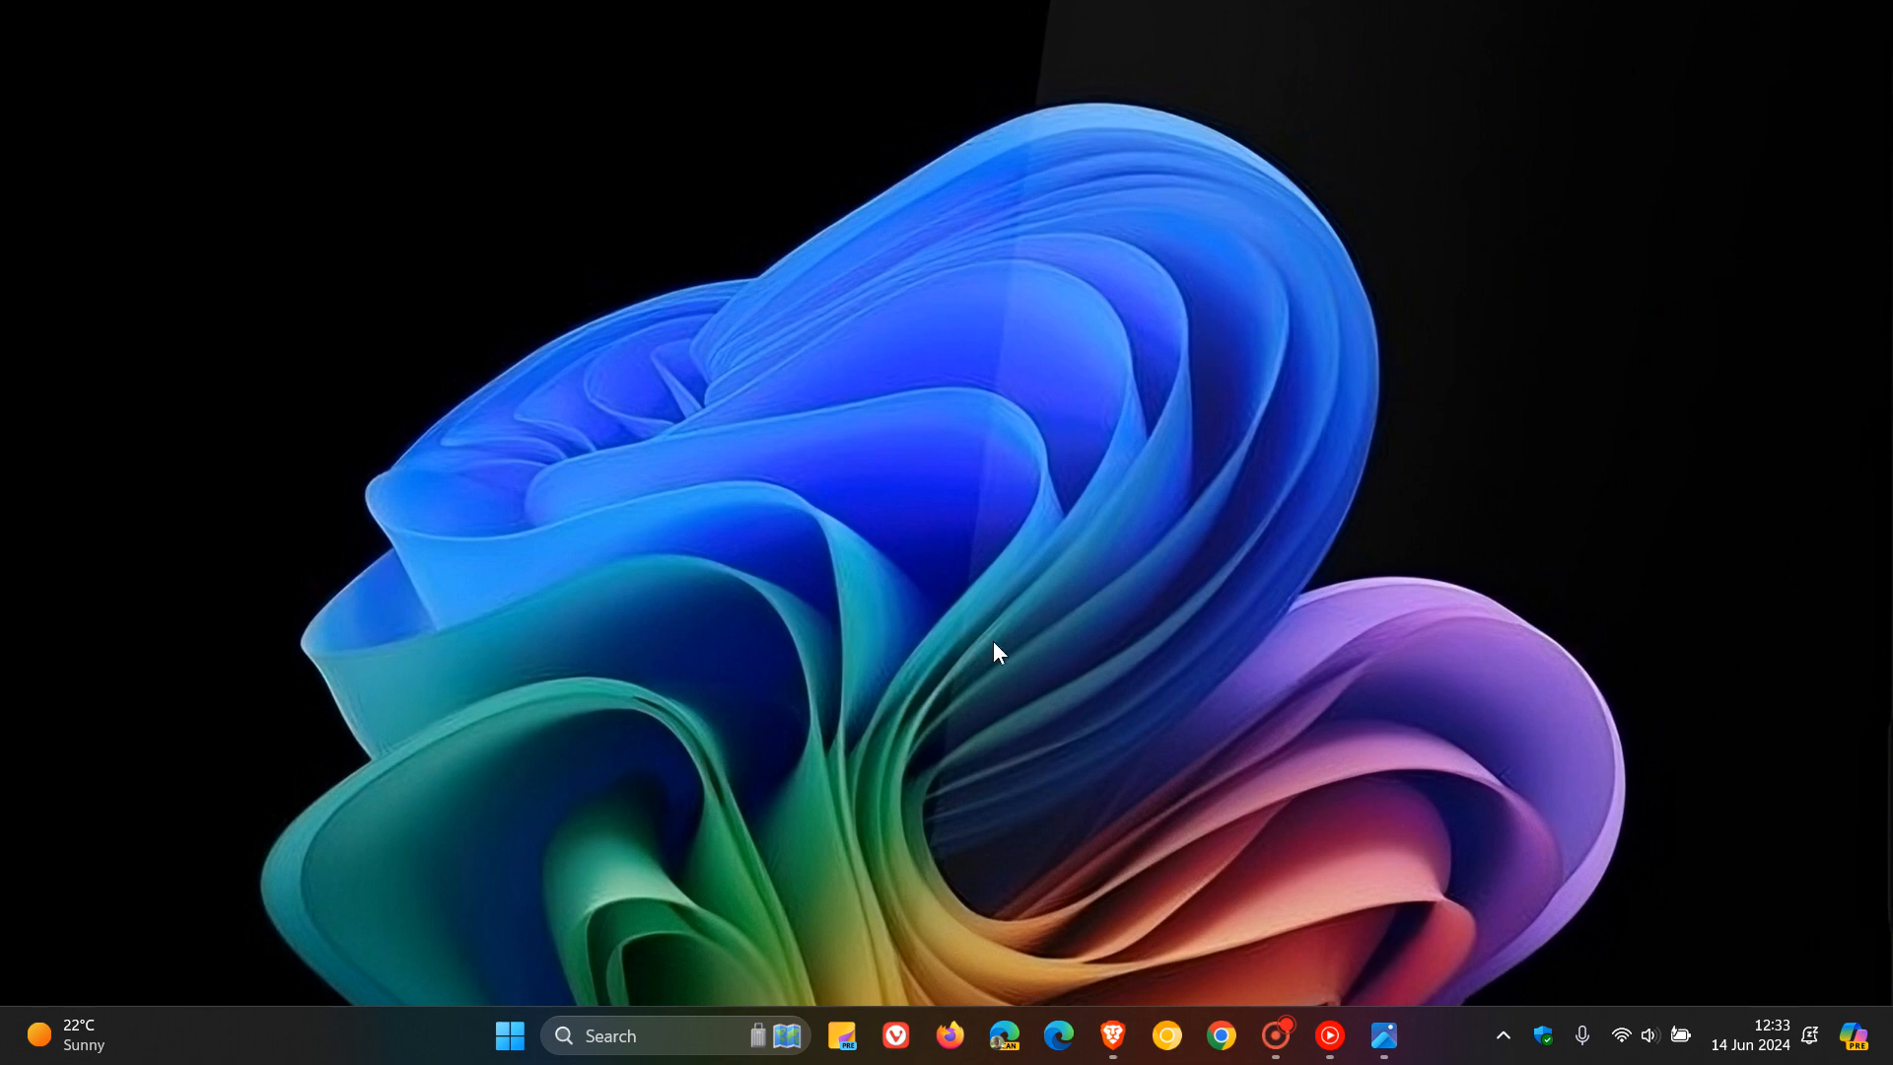
mouse_move(1041, 643)
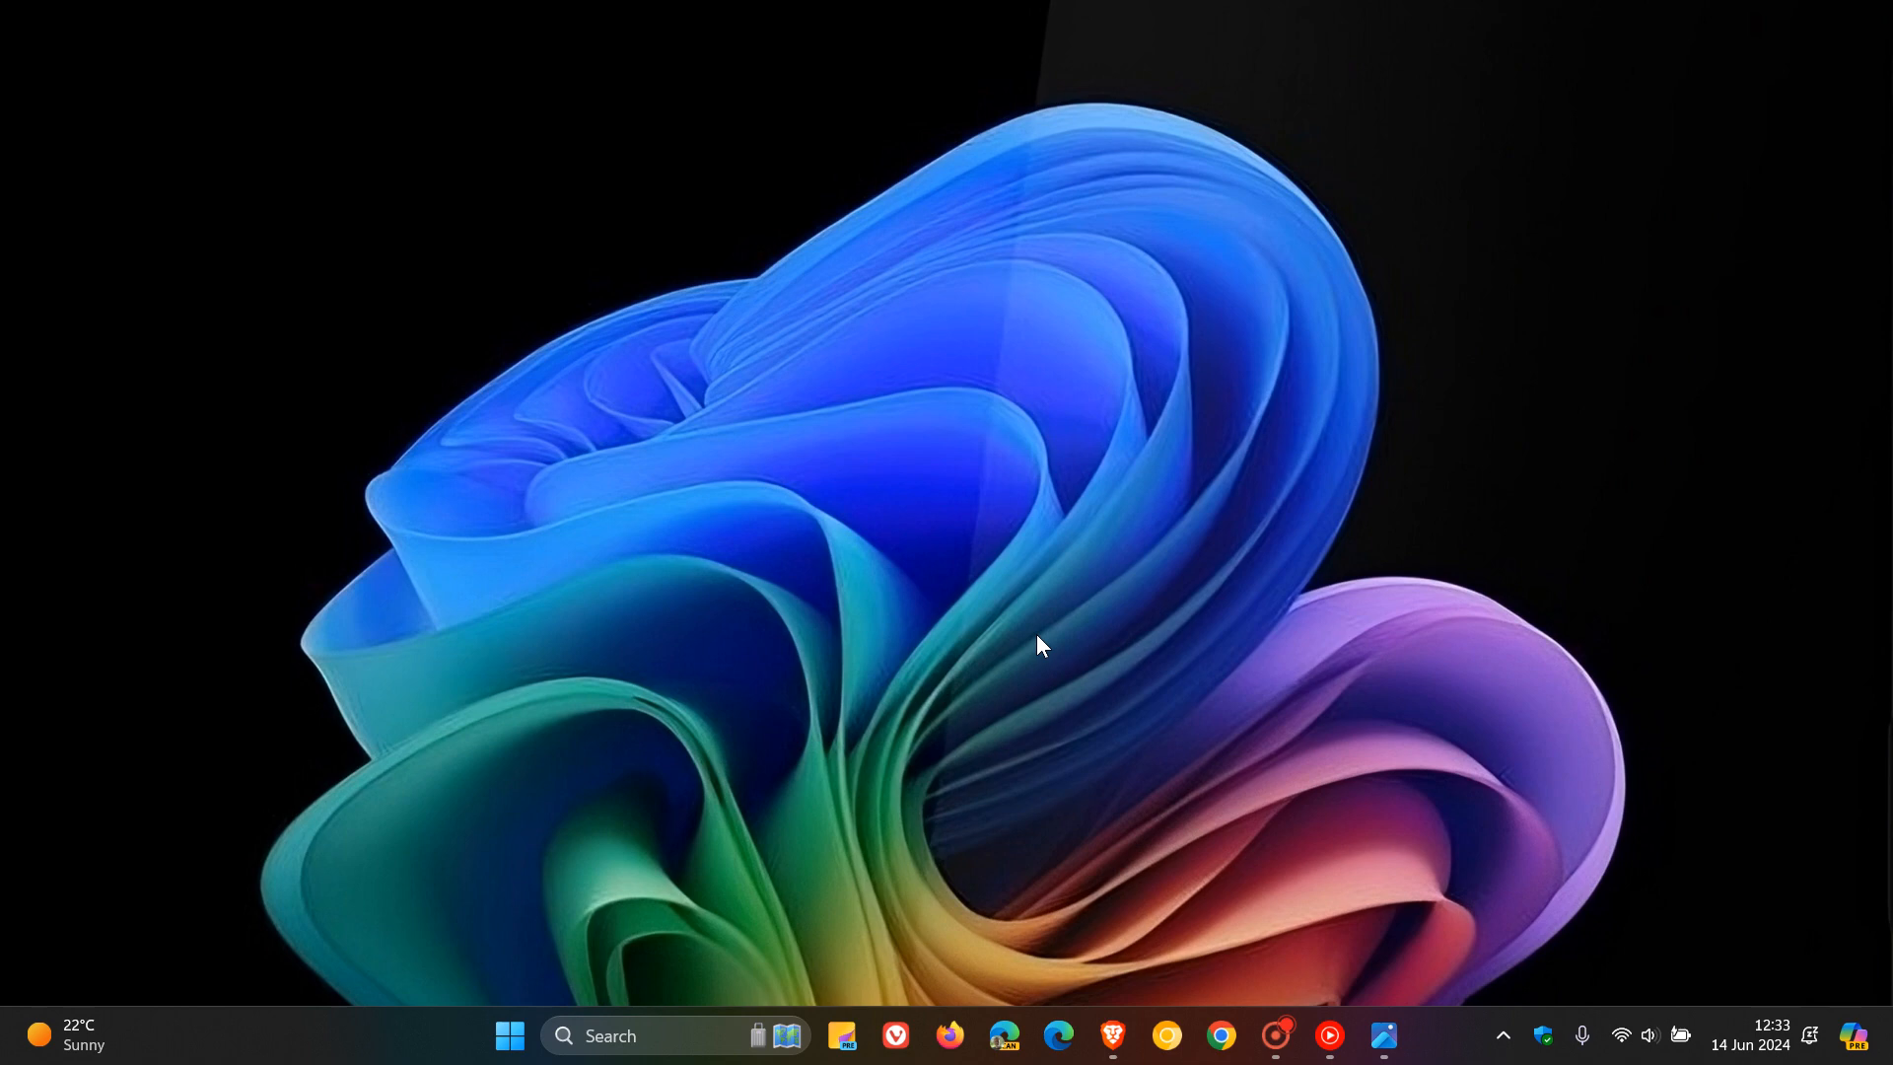
mouse_move(1217, 499)
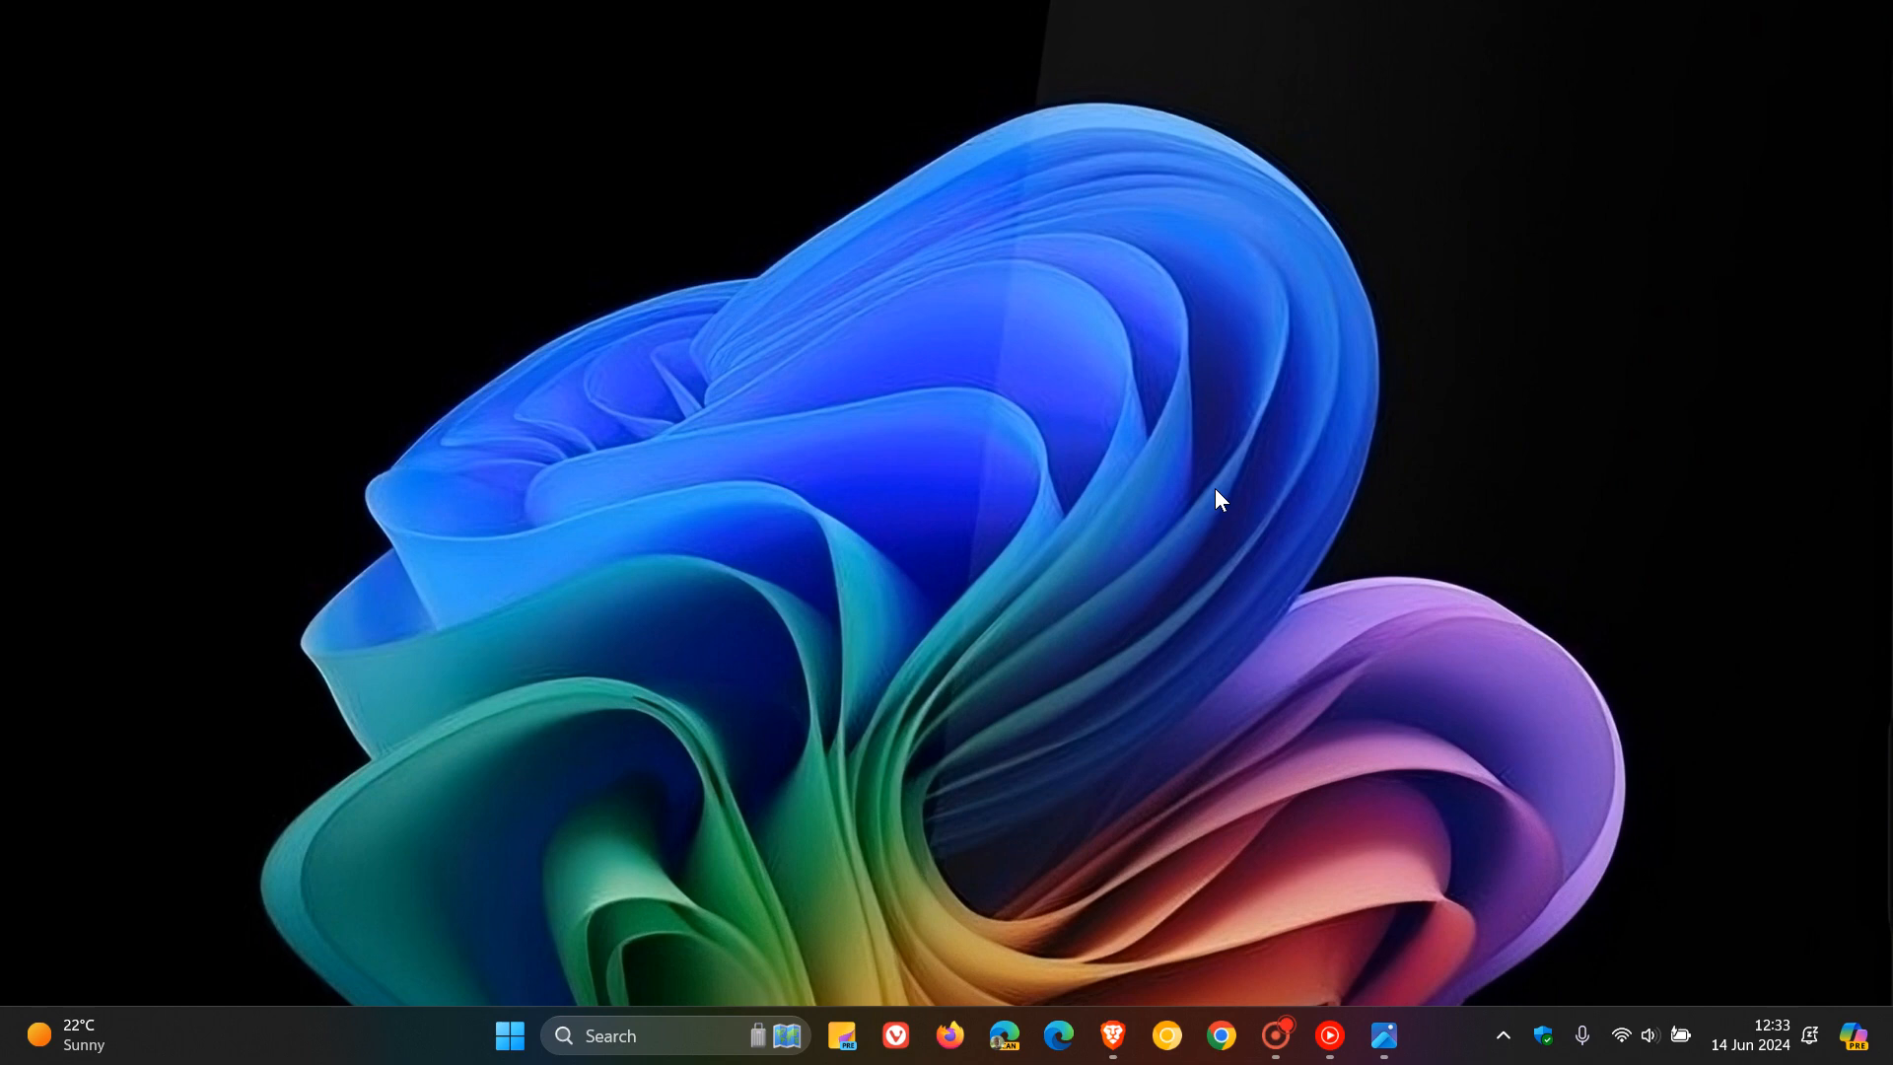